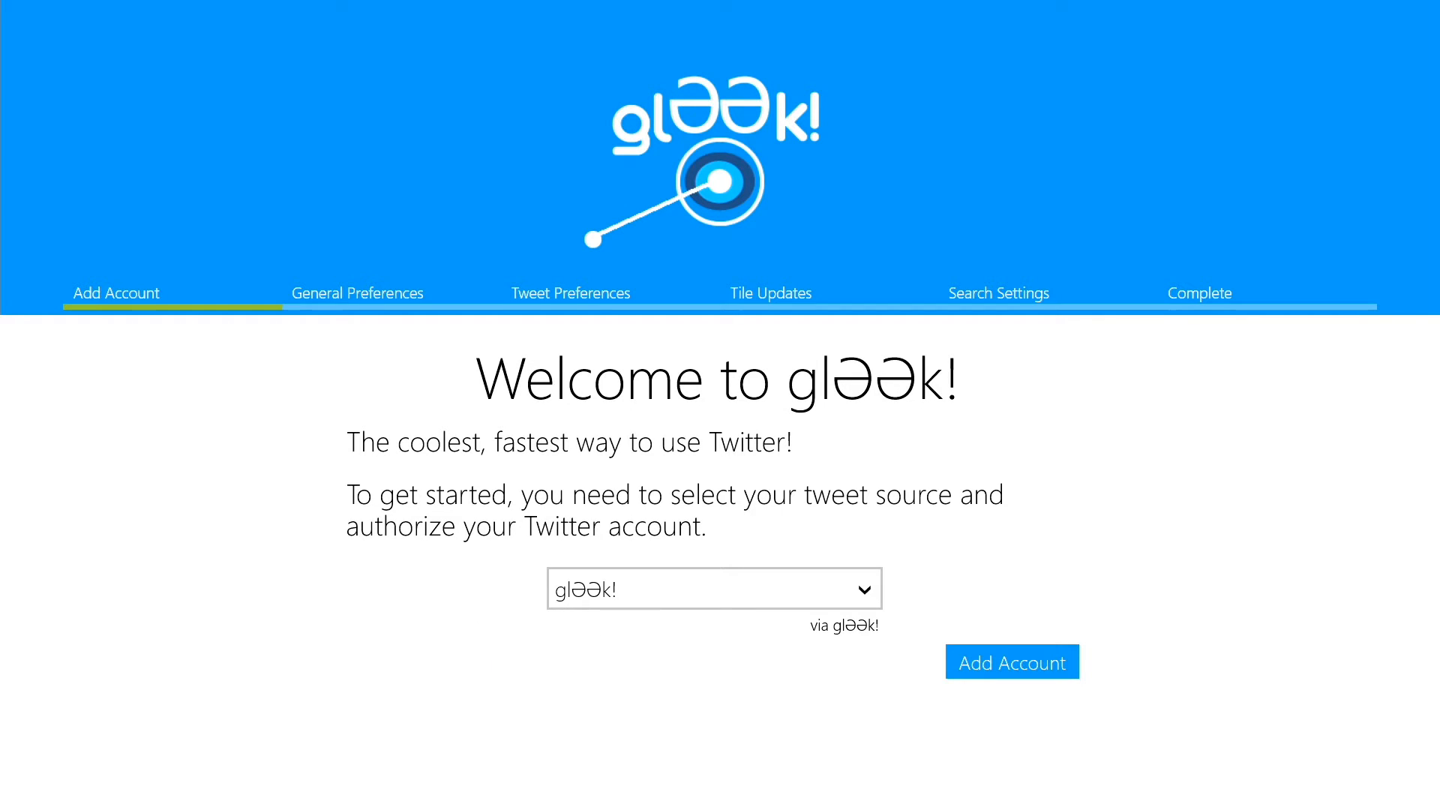
# Choose Microsoft's Secret Lair as the tweet source and authorize the Twitter account.
pyautogui.click(714, 589)
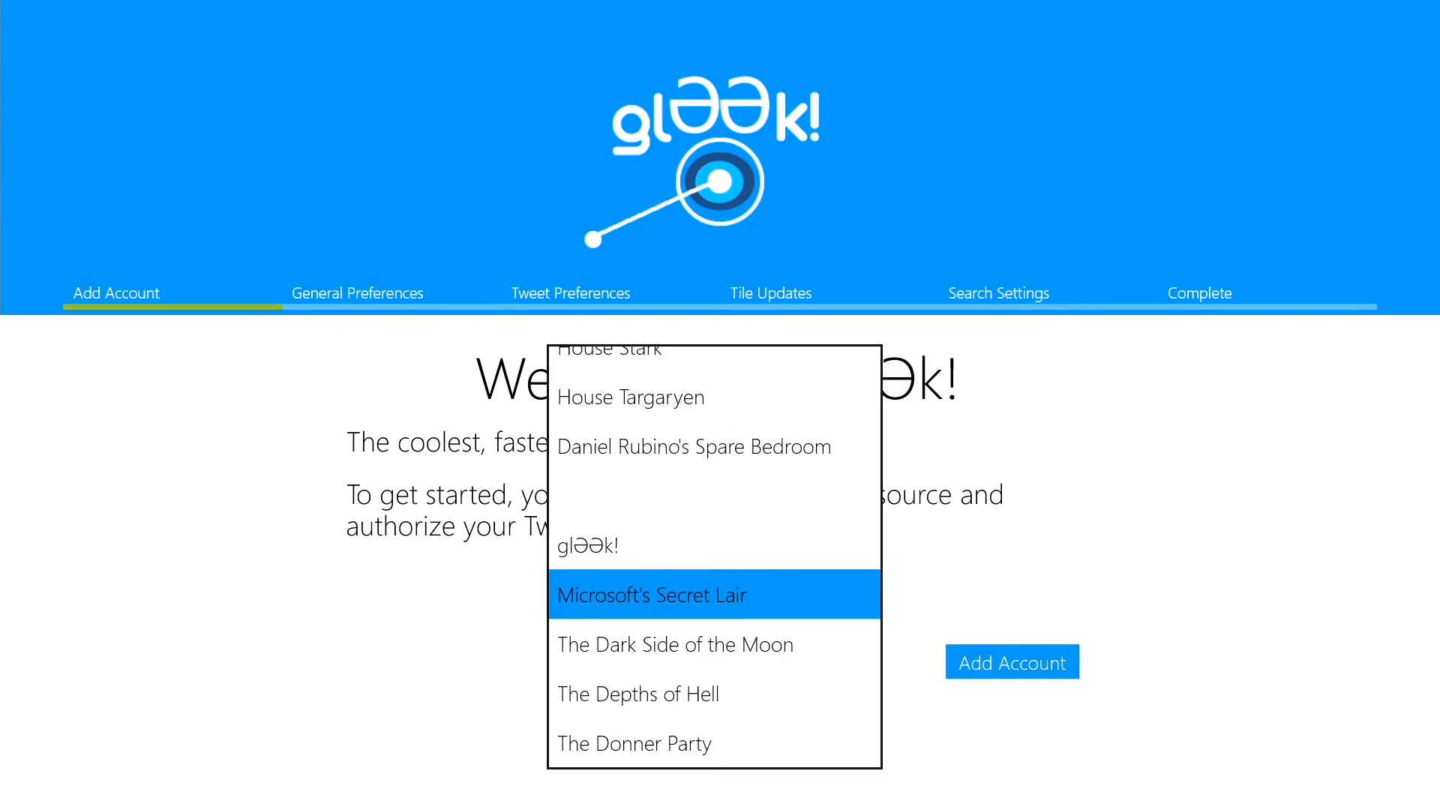
pyautogui.scroll(-3)
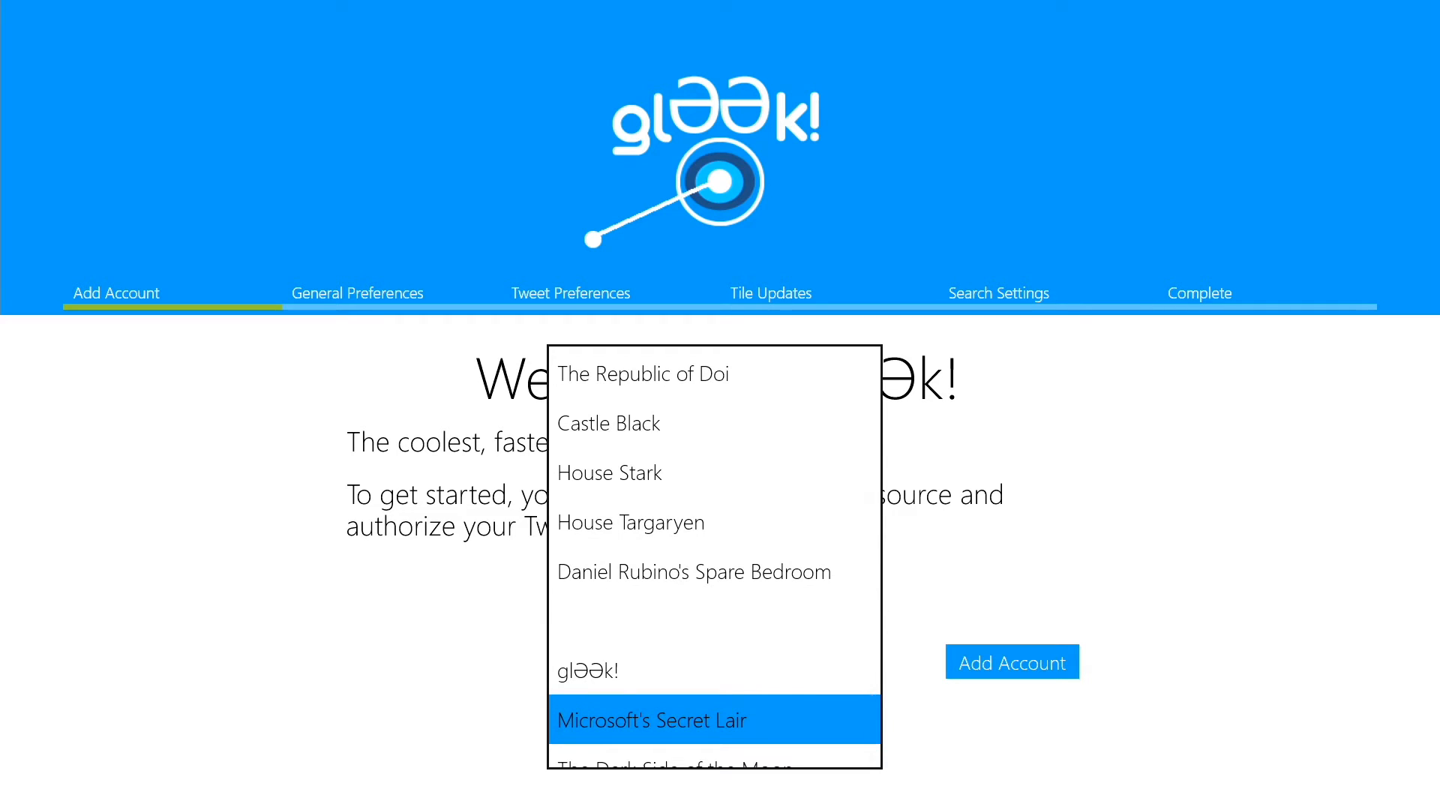
pyautogui.click(652, 720)
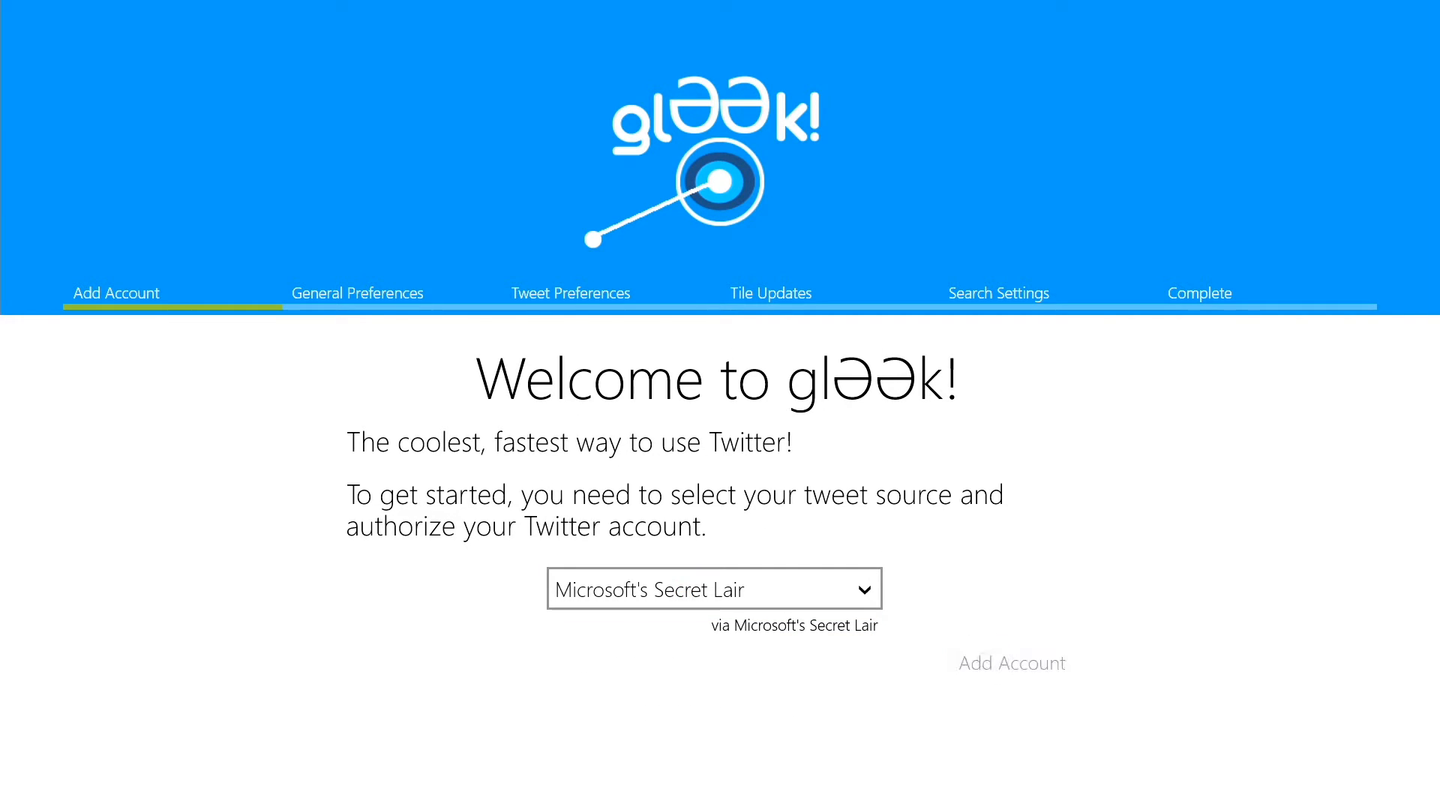
pyautogui.click(1012, 663)
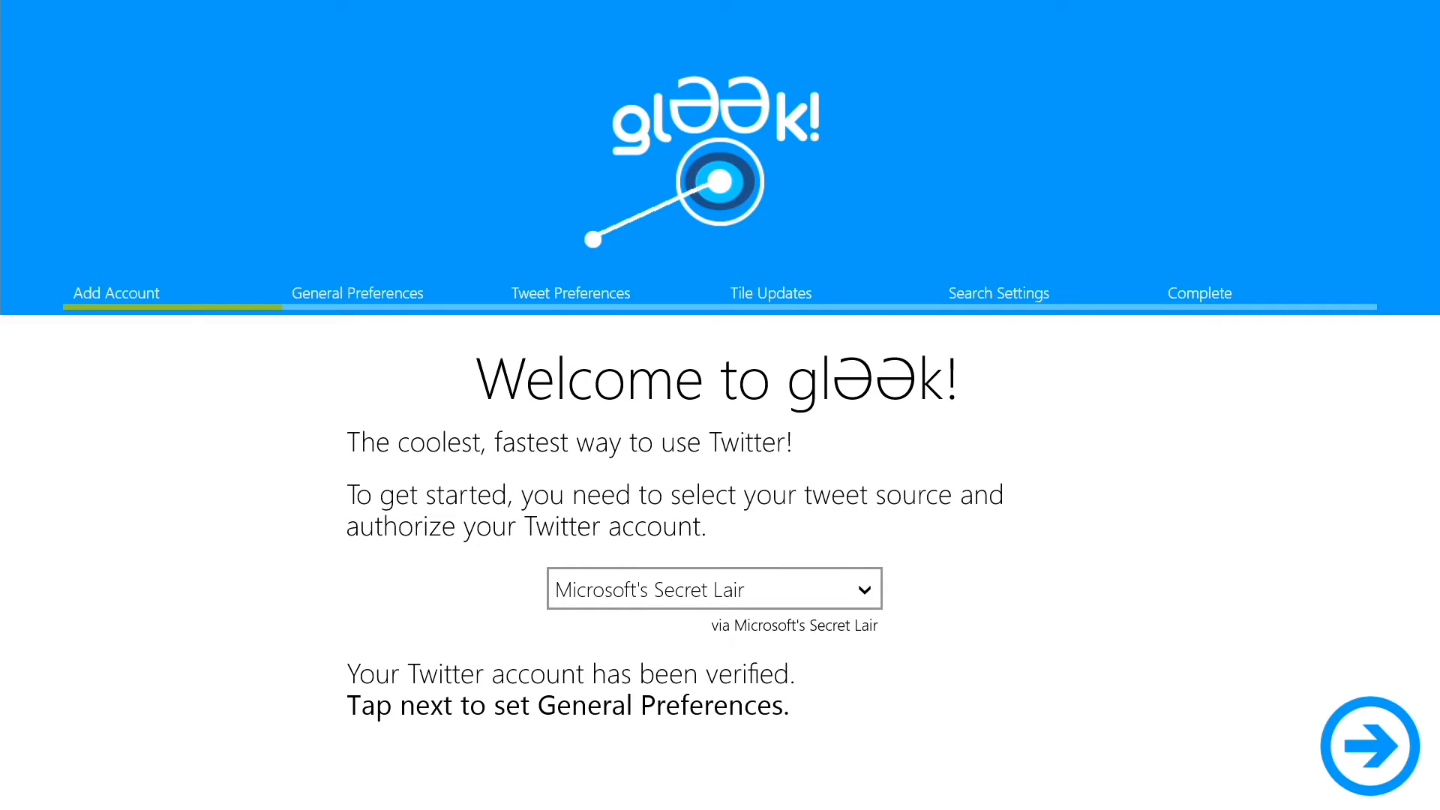
# In Tweet Preferences, set streaming updates and Tweet Marker synchronization to Yes.
pyautogui.click(1383, 748)
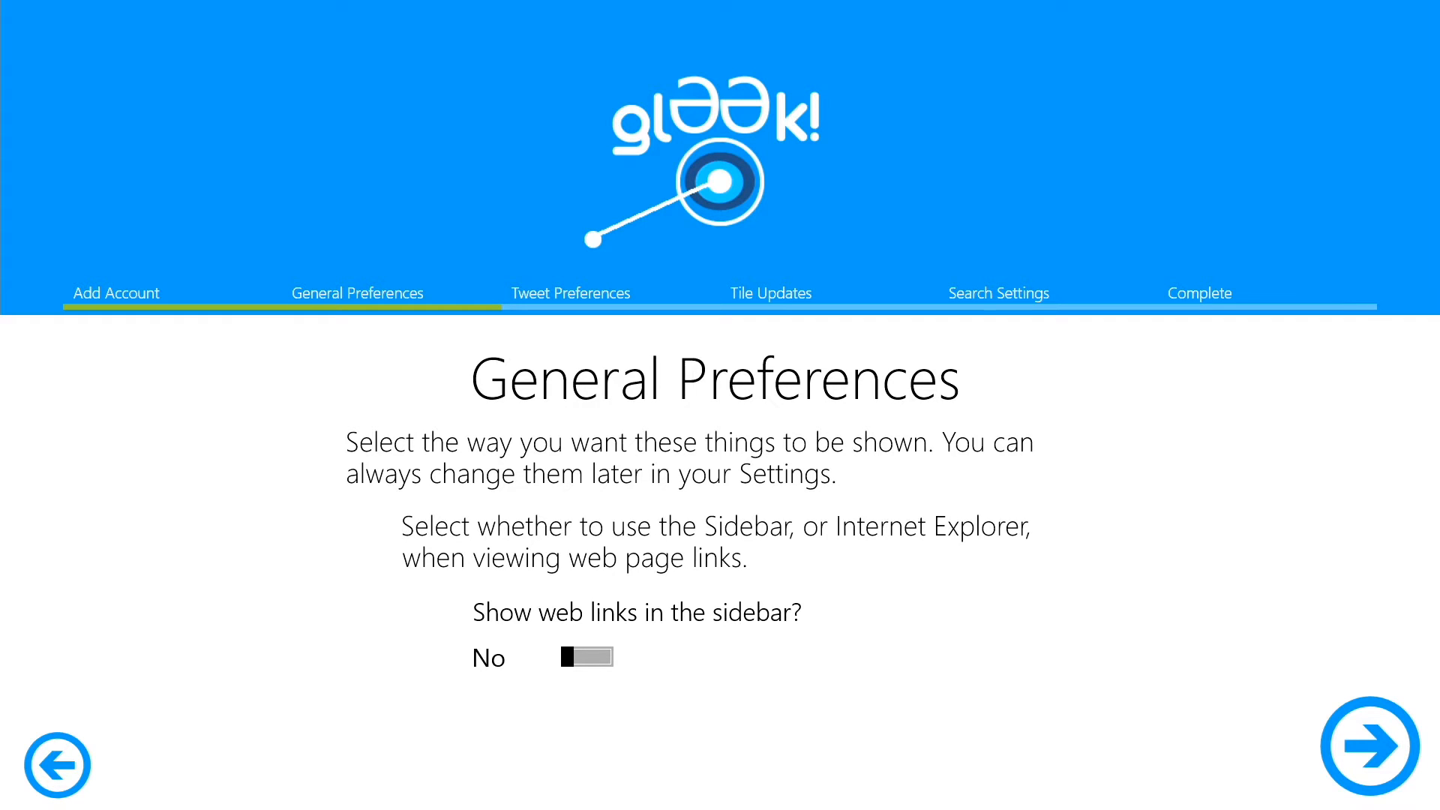
pyautogui.click(1373, 750)
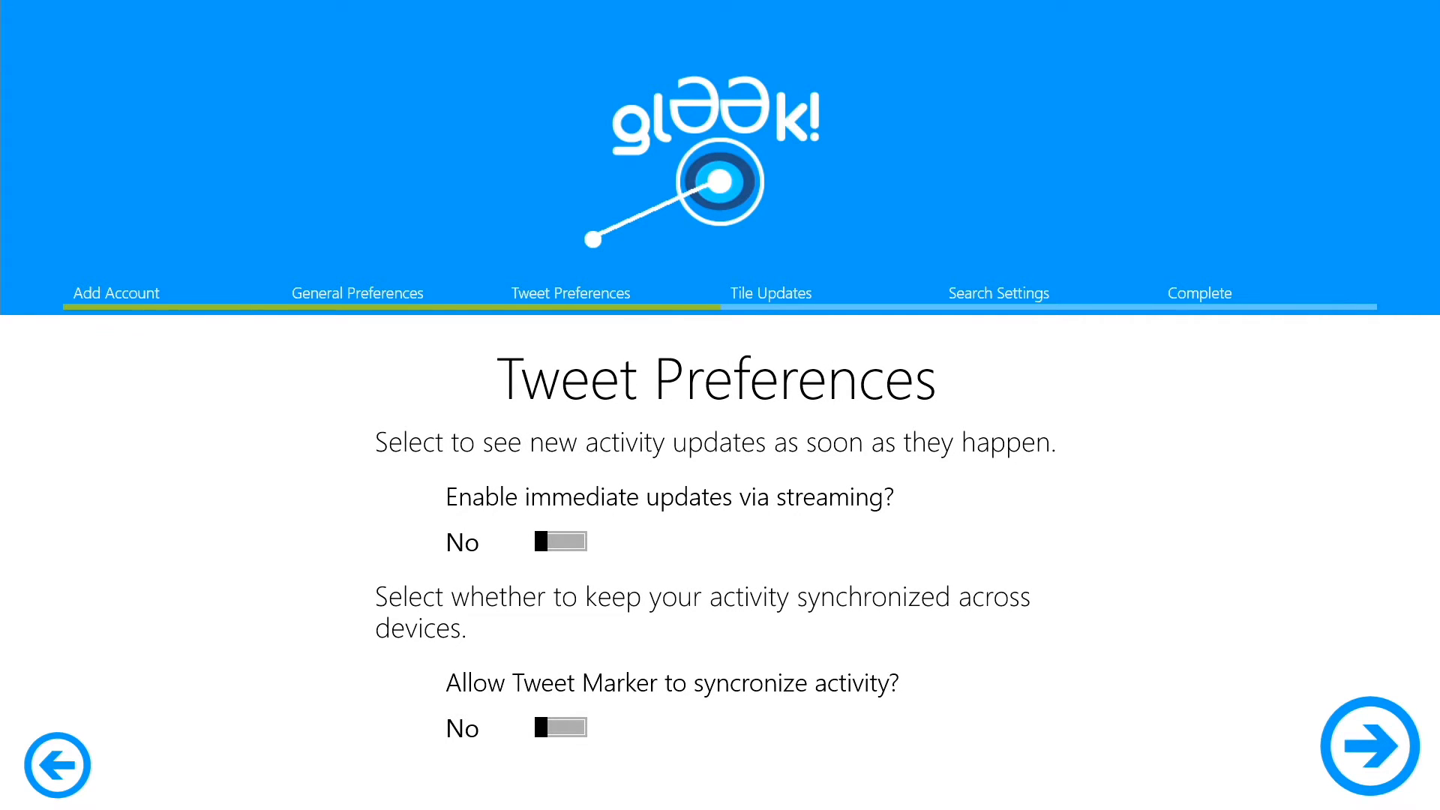
pyautogui.click(560, 541)
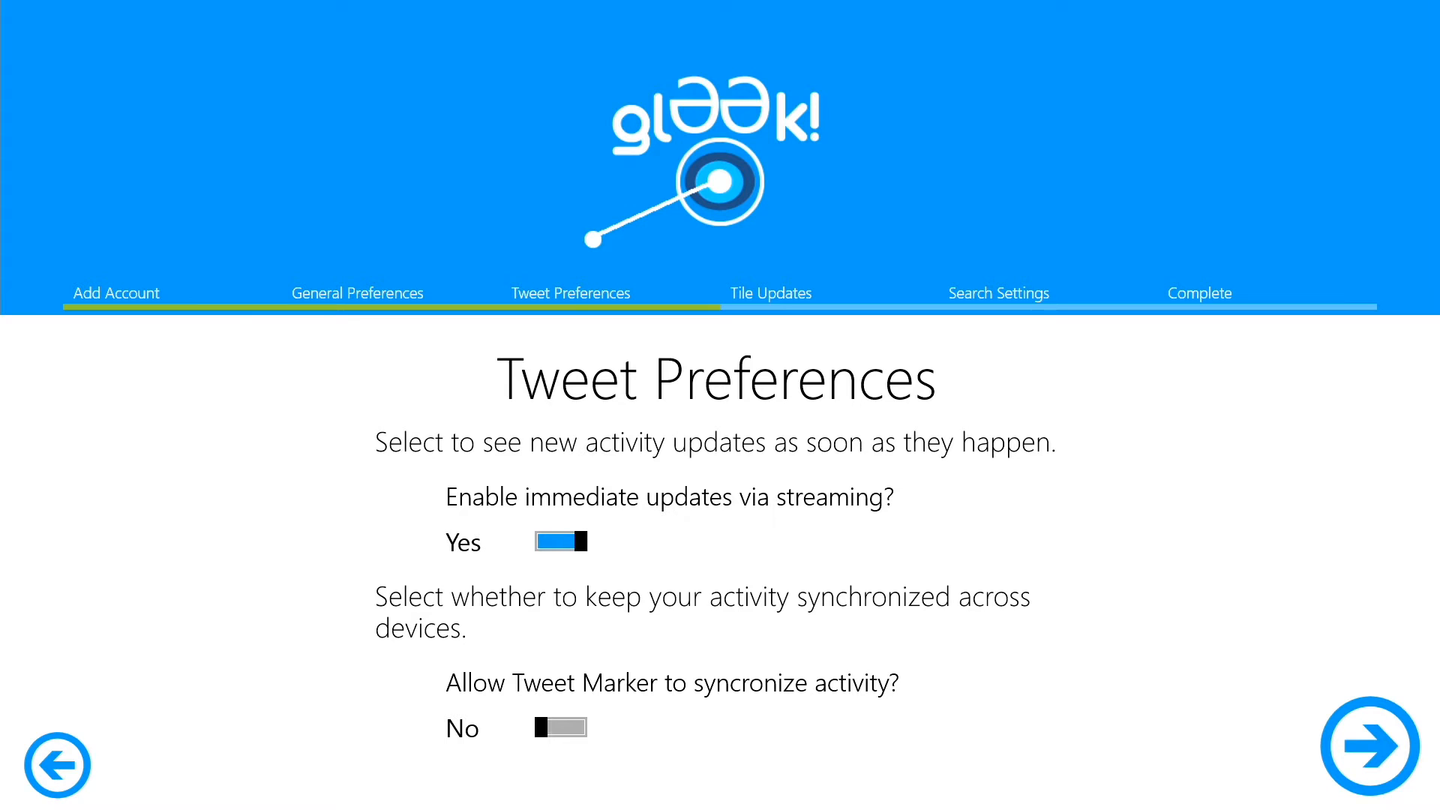
pyautogui.click(559, 727)
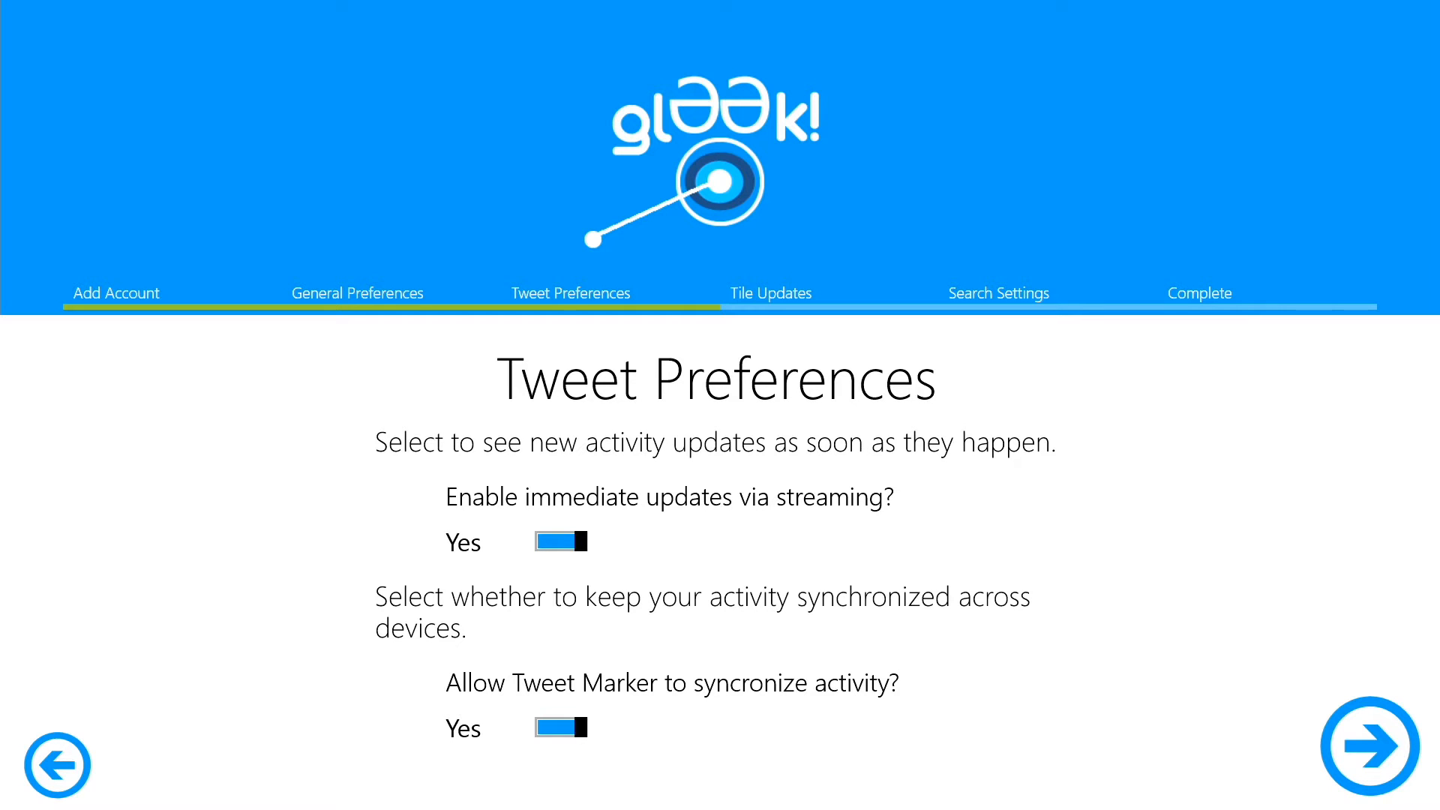
# Turn on background tile updates and advance to Search Settings.
pyautogui.click(1371, 748)
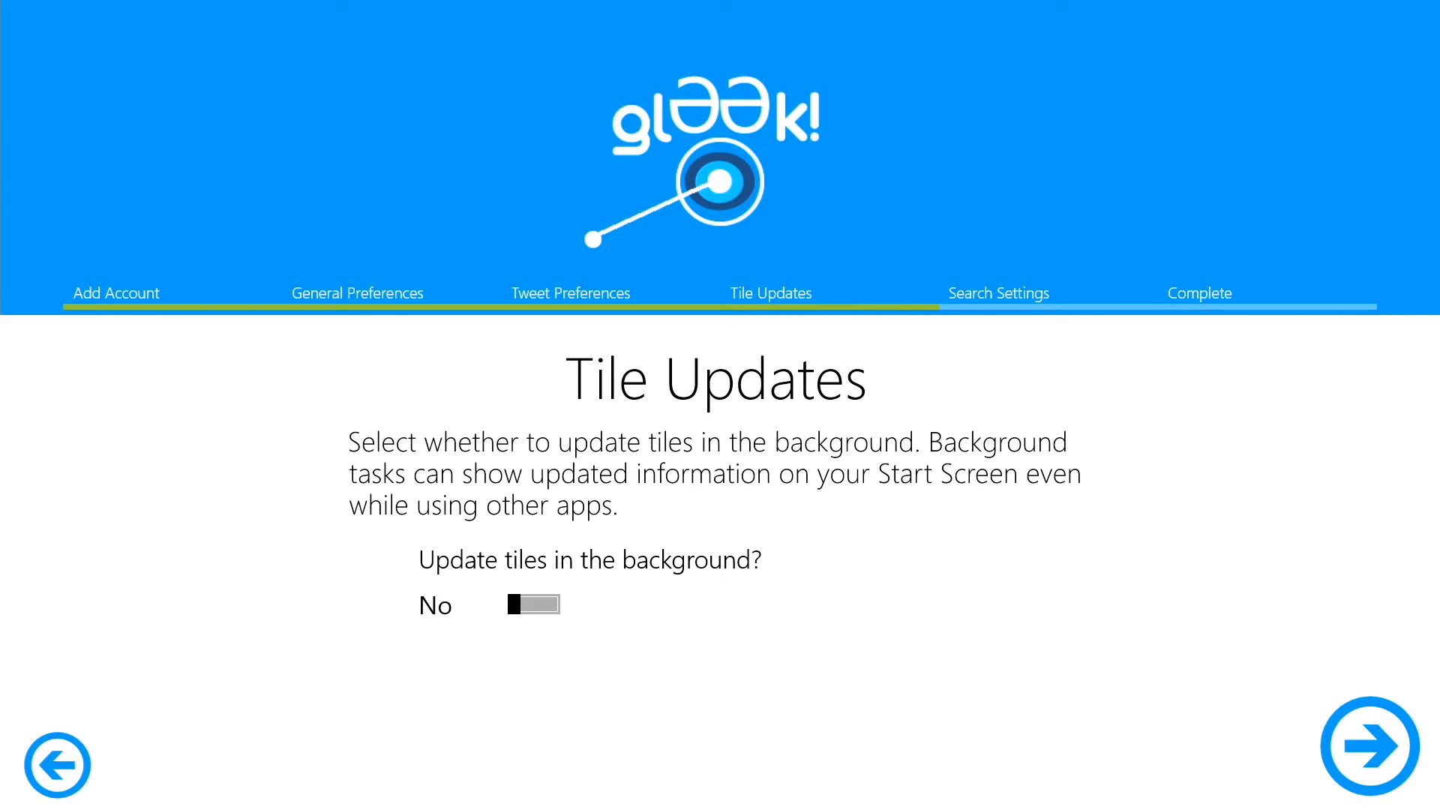
pyautogui.click(533, 605)
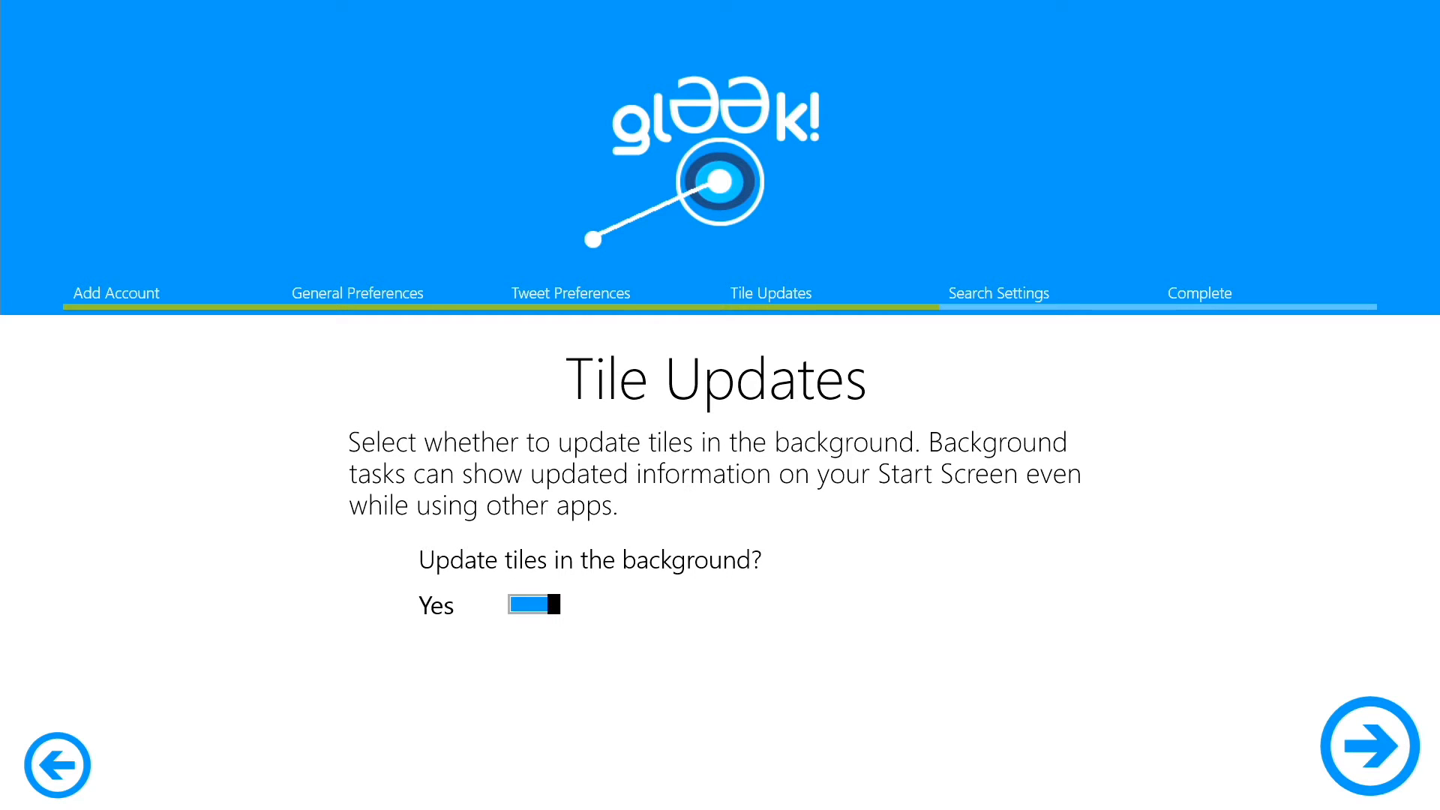
pyautogui.click(1383, 749)
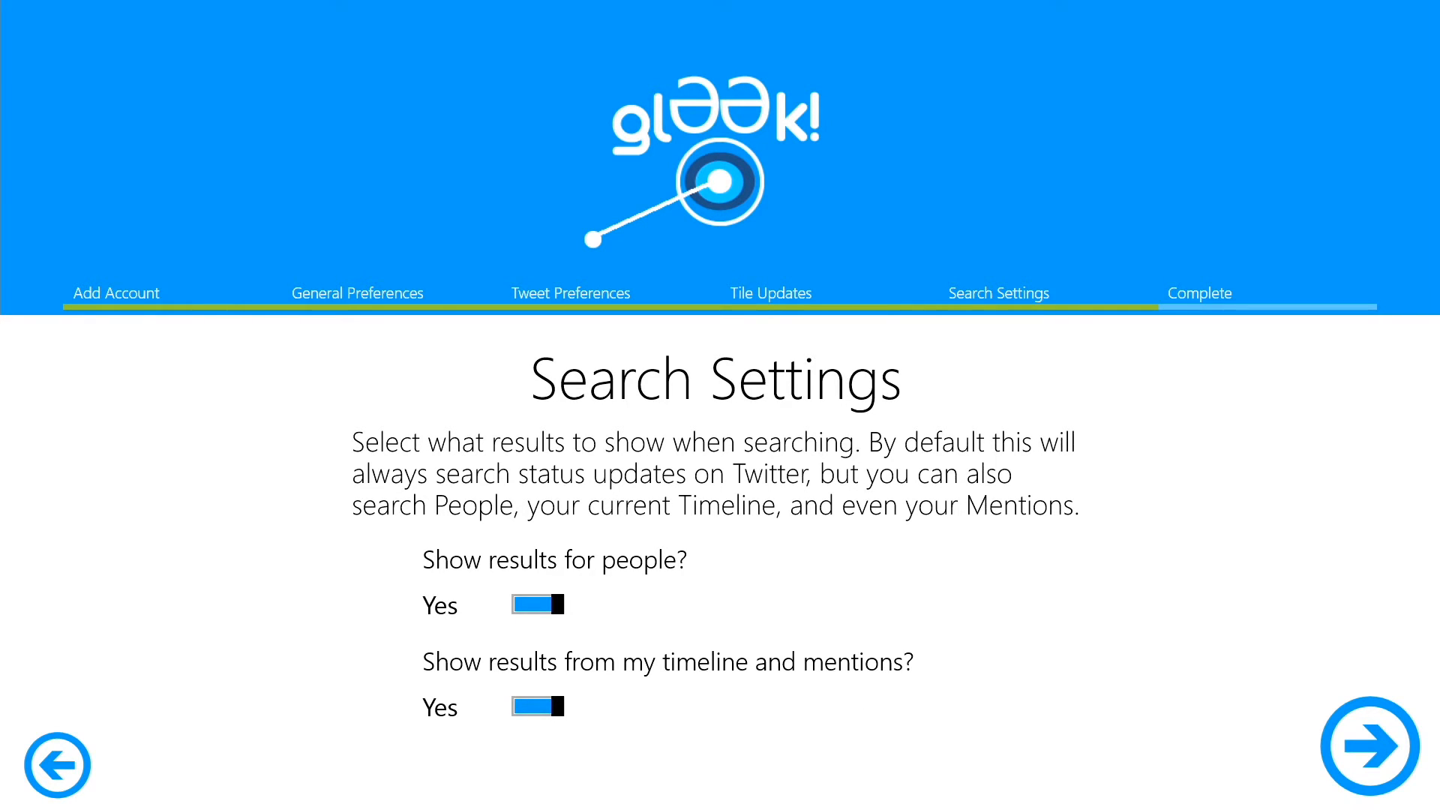
# Reach the Complete page and choose Get Started to open the main hub.
pyautogui.click(1372, 747)
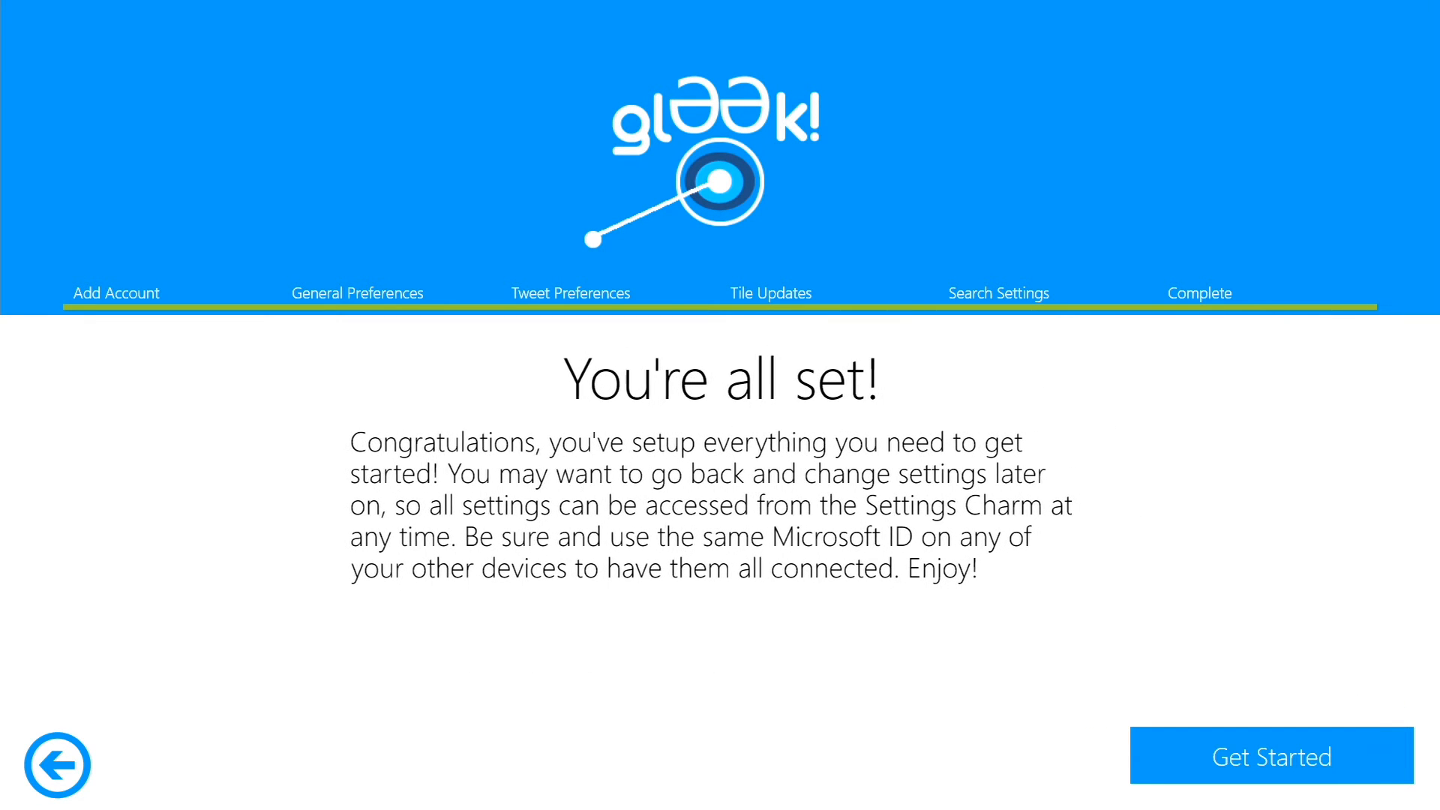
pyautogui.click(1266, 757)
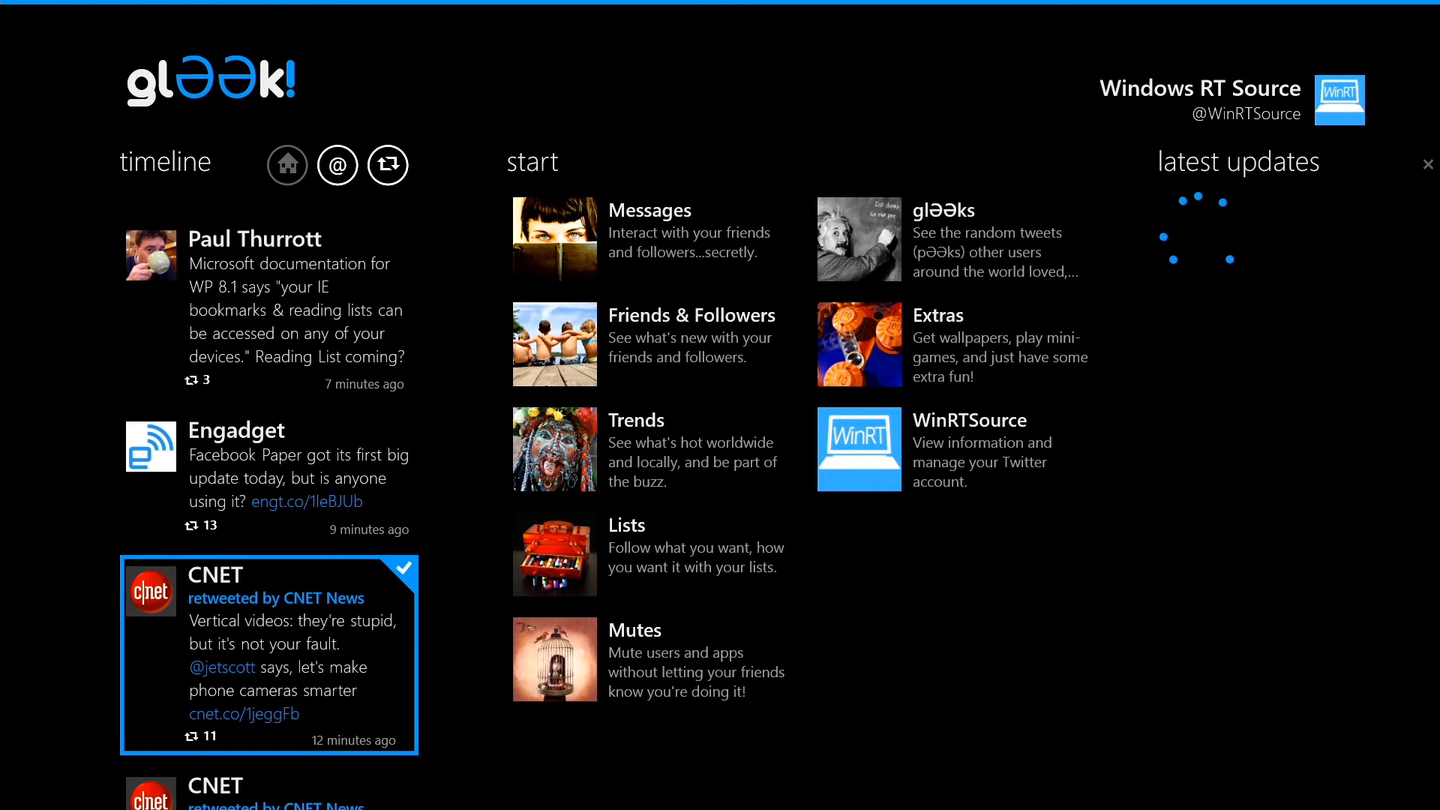
pyautogui.scroll(3)
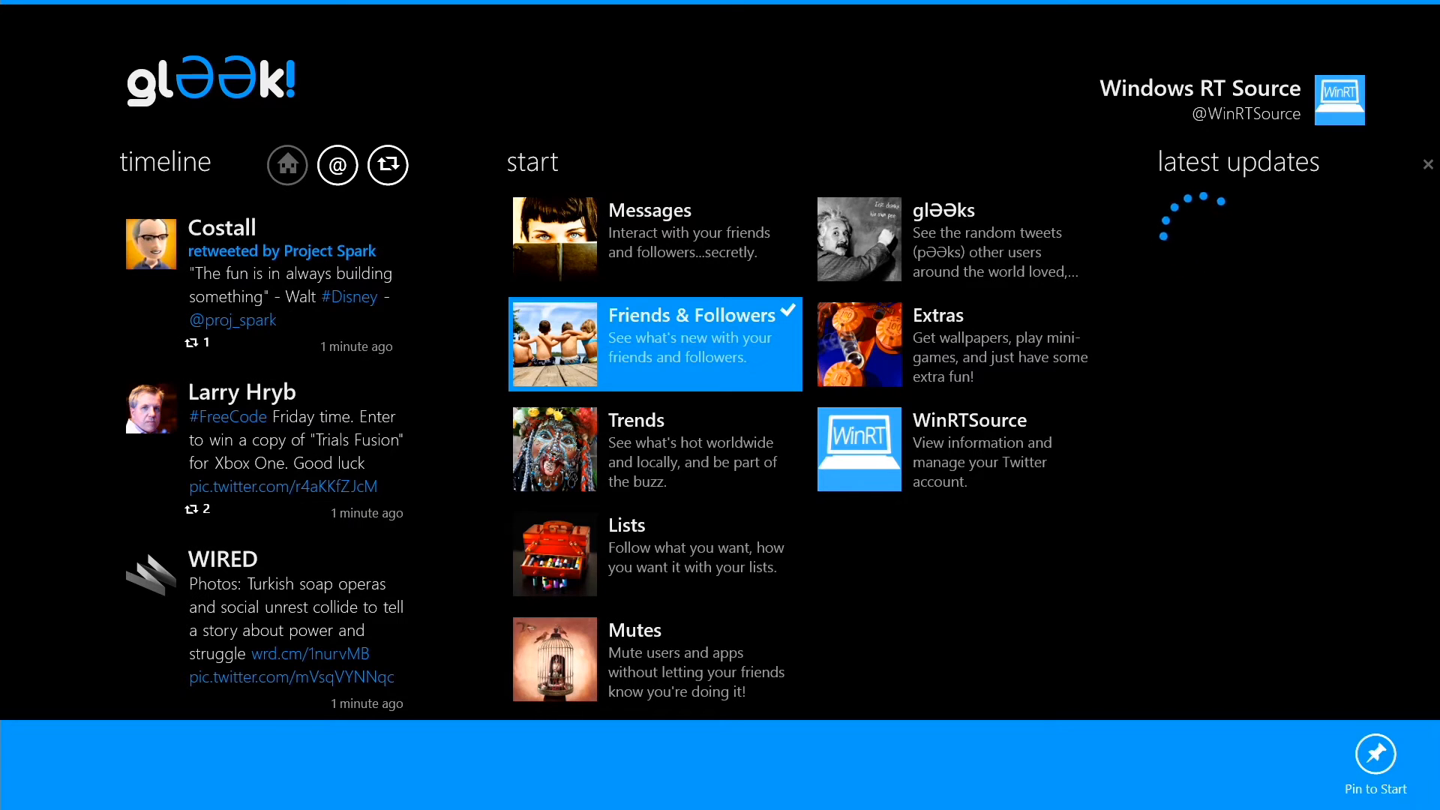
pyautogui.click(656, 449)
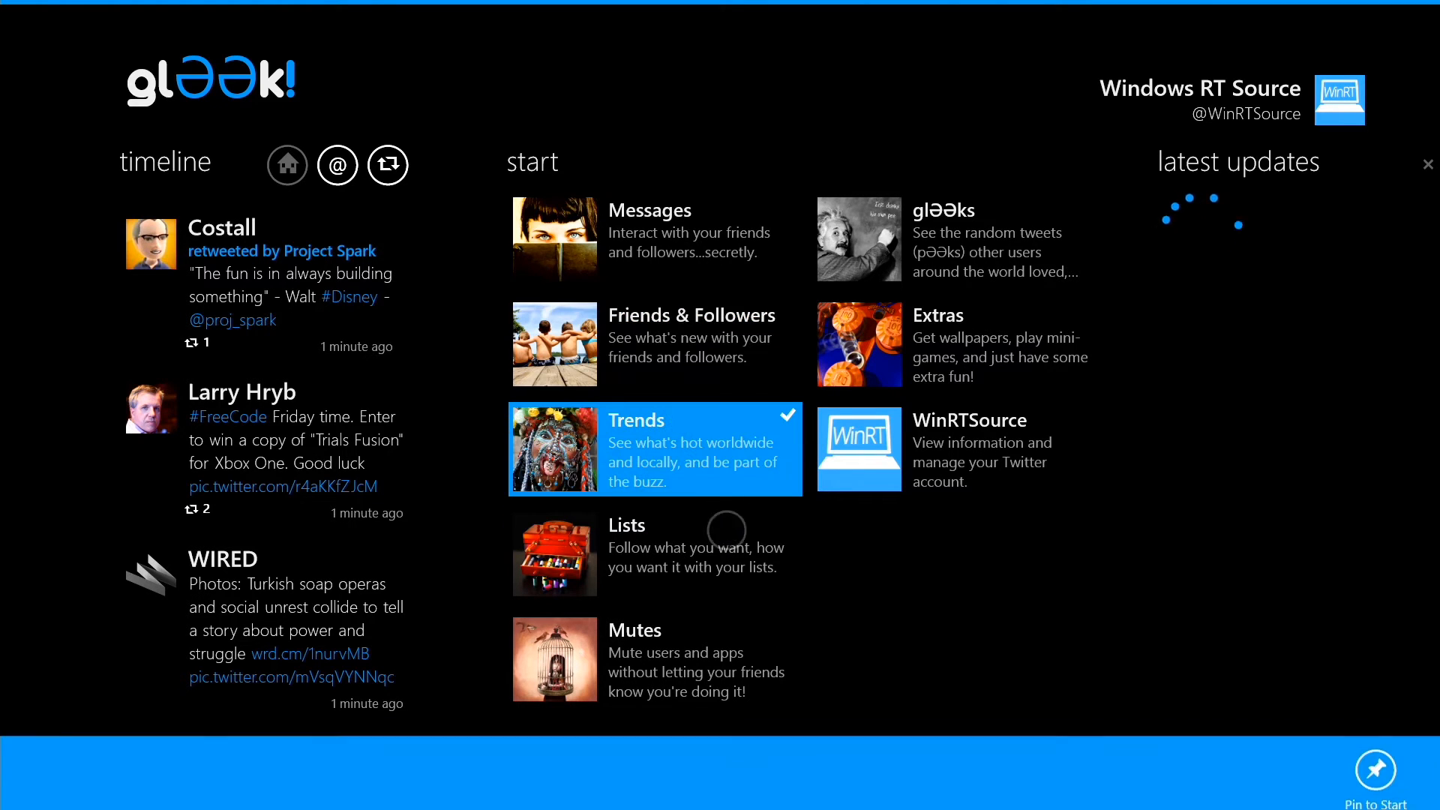
pyautogui.click(656, 659)
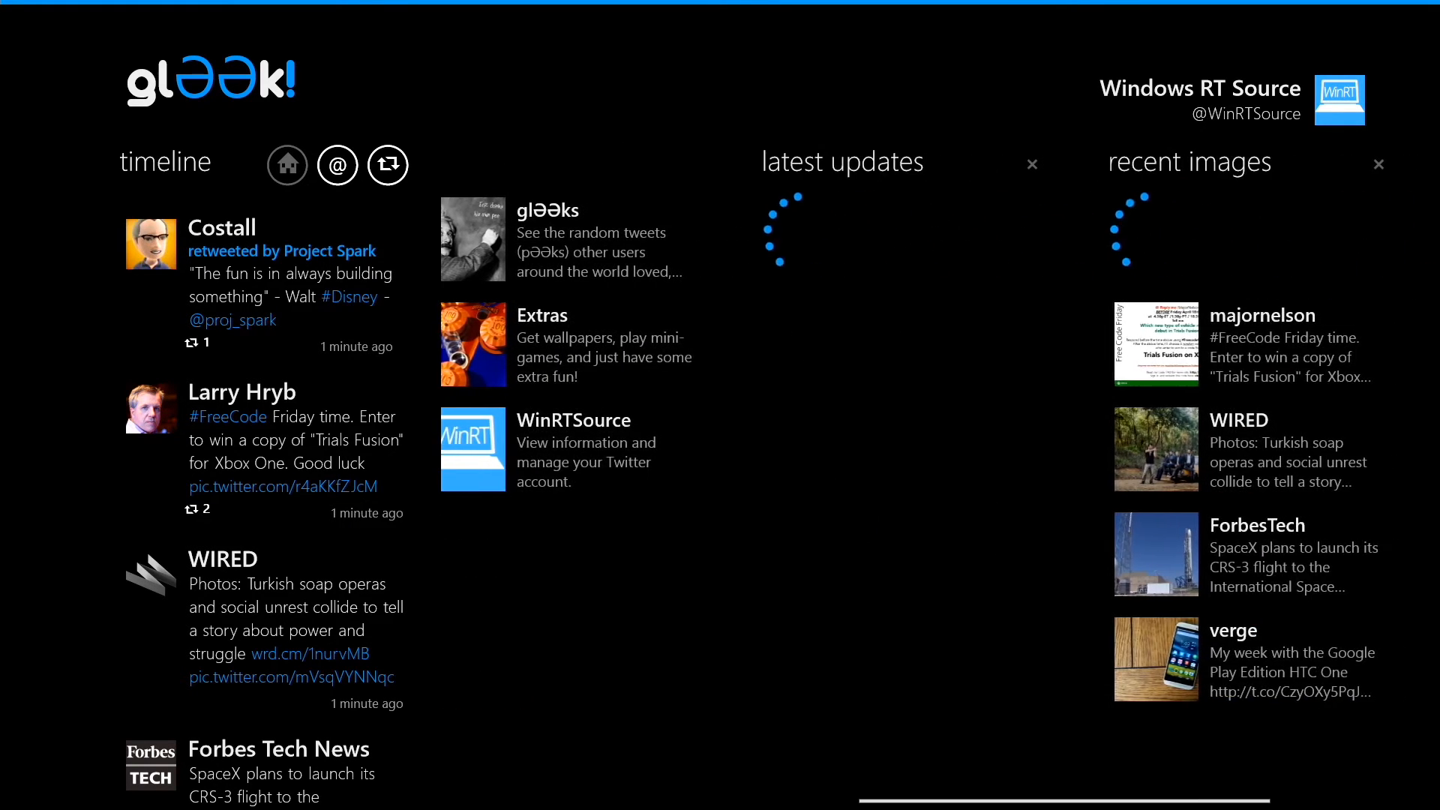
pyautogui.hscroll(3)
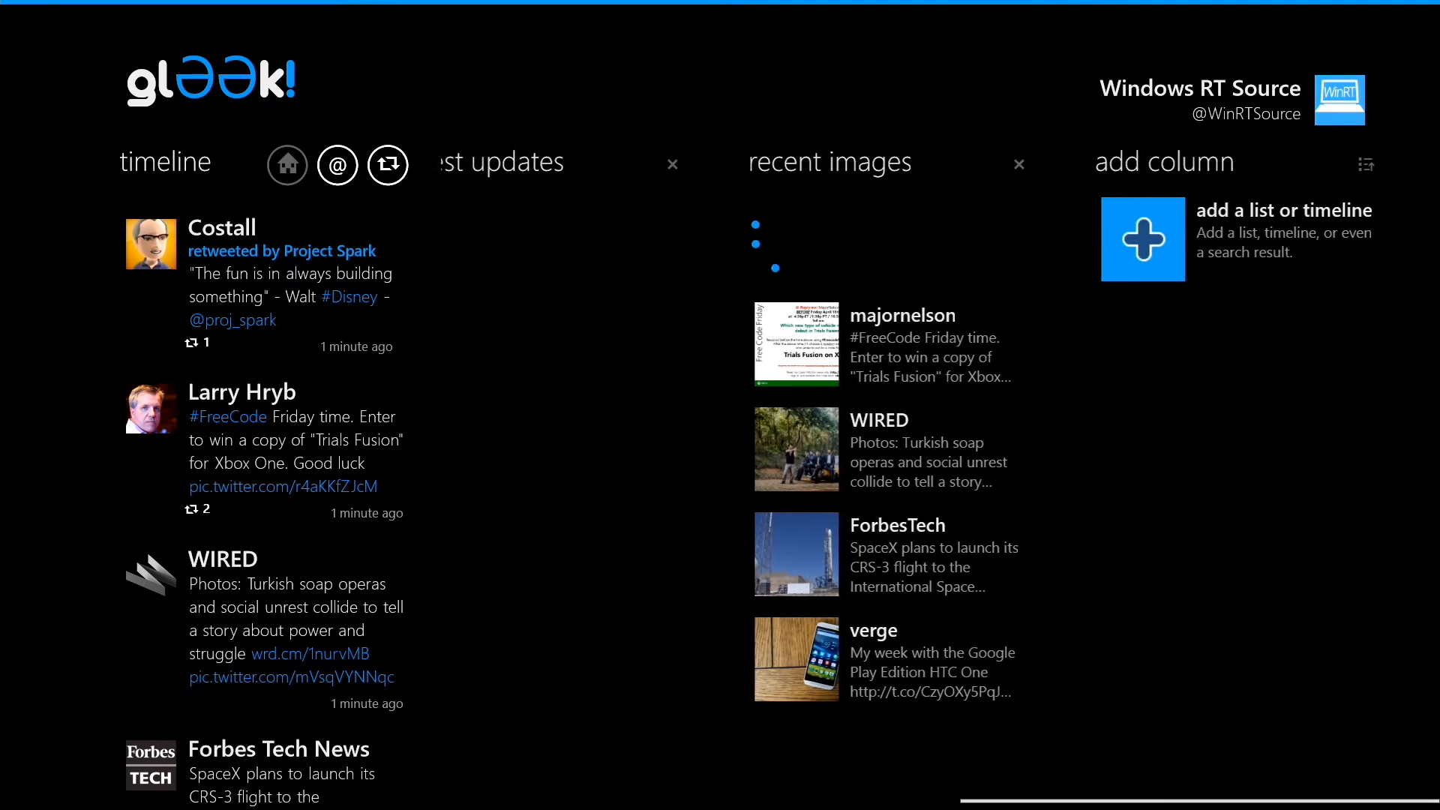
pyautogui.hscroll(3)
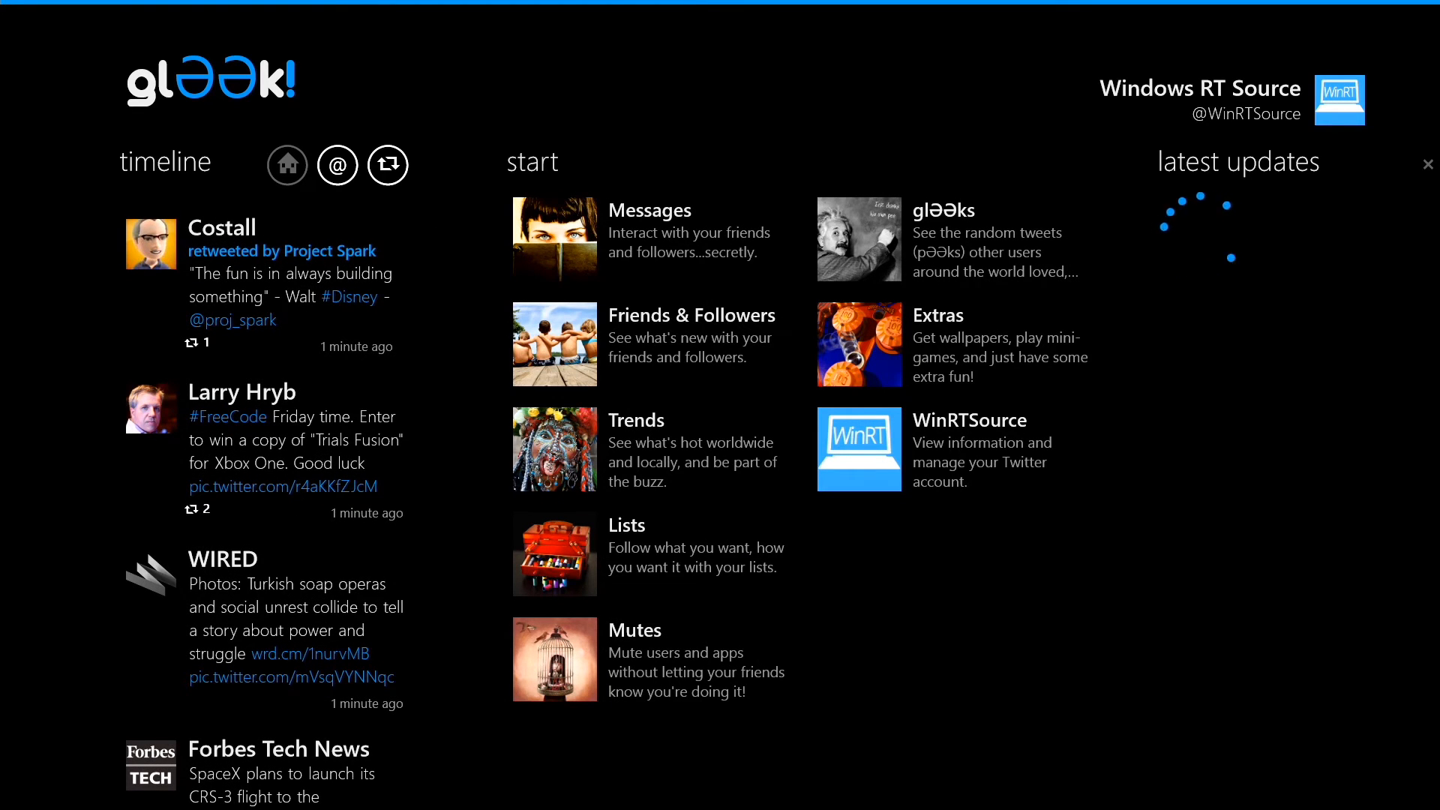
pyautogui.click(354, 165)
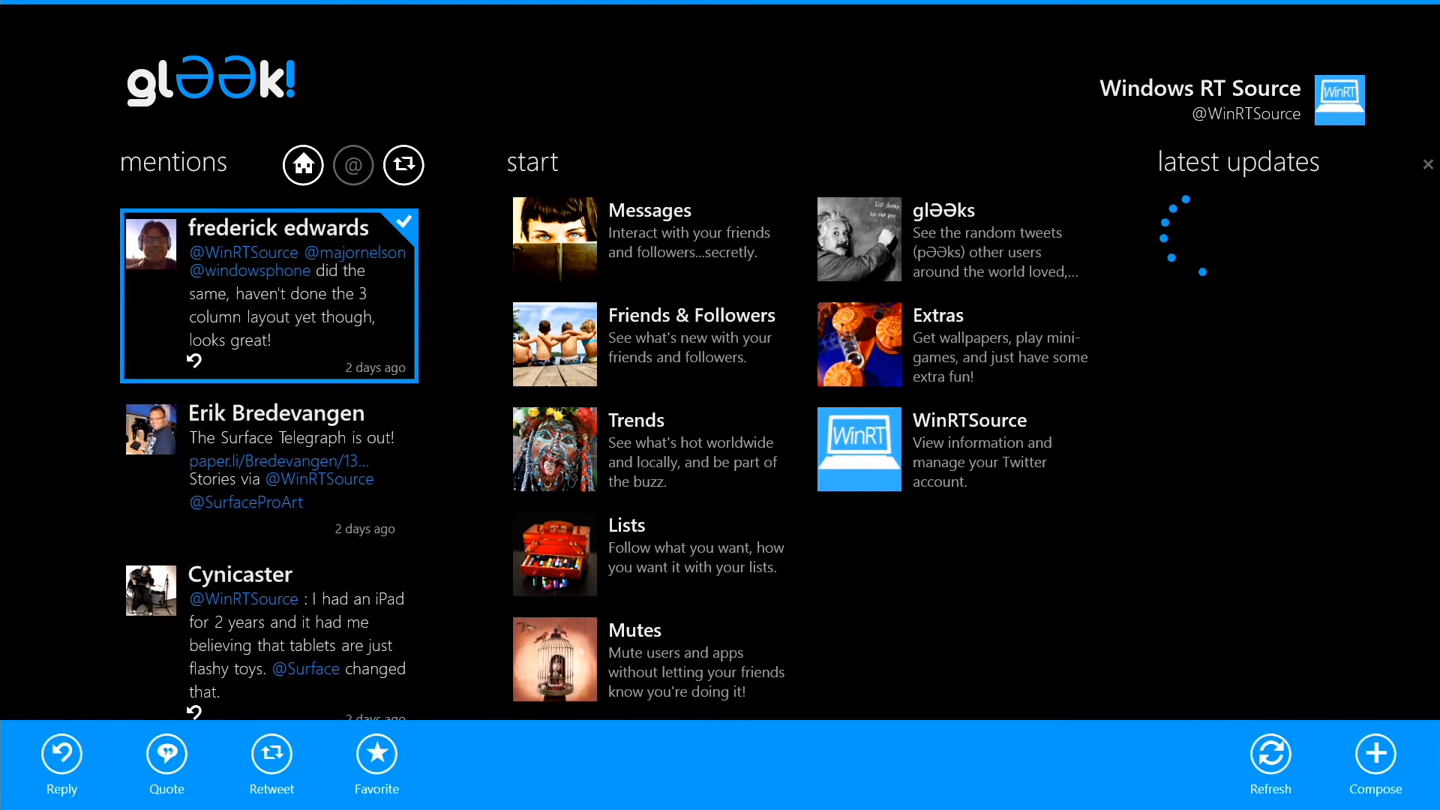
pyautogui.click(403, 164)
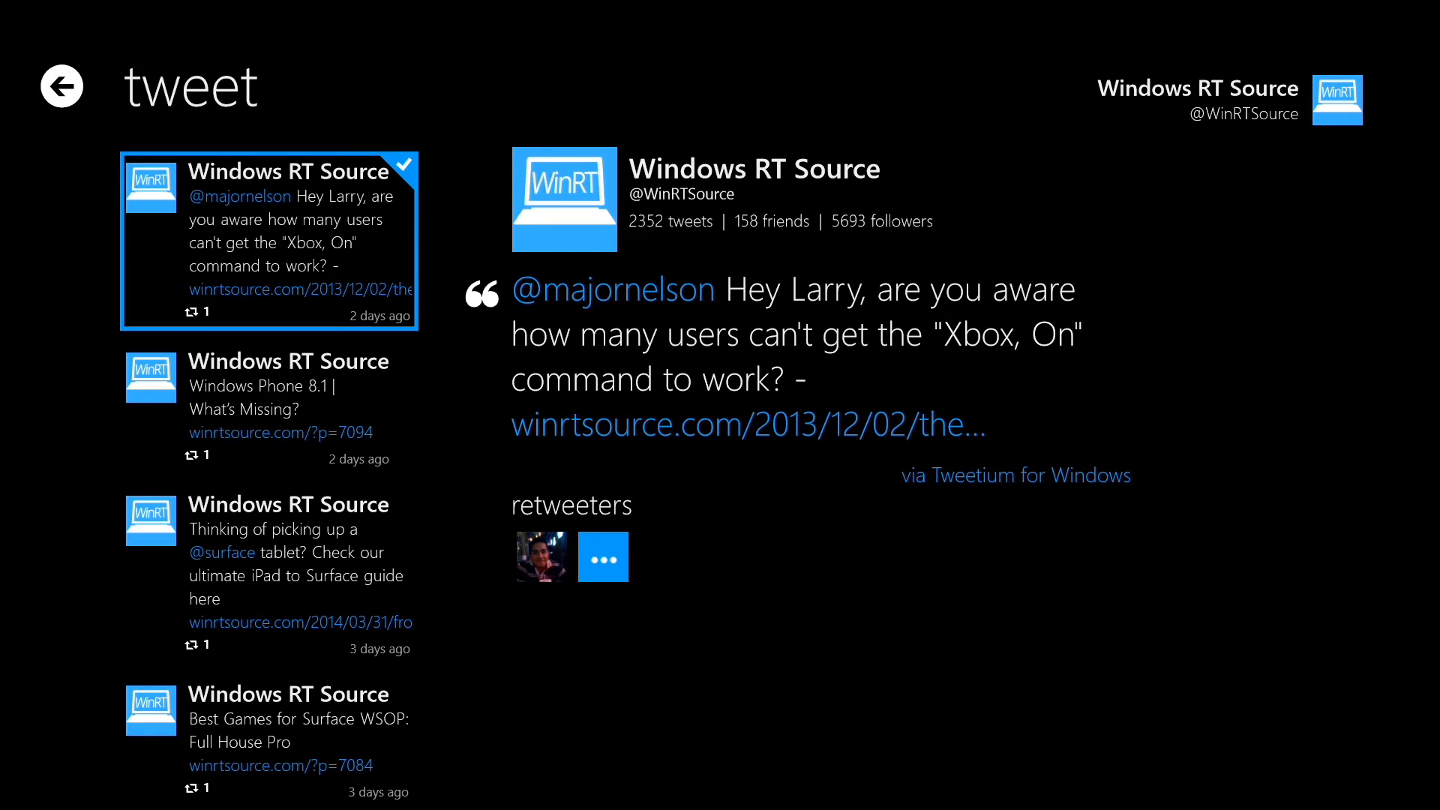
pyautogui.click(62, 86)
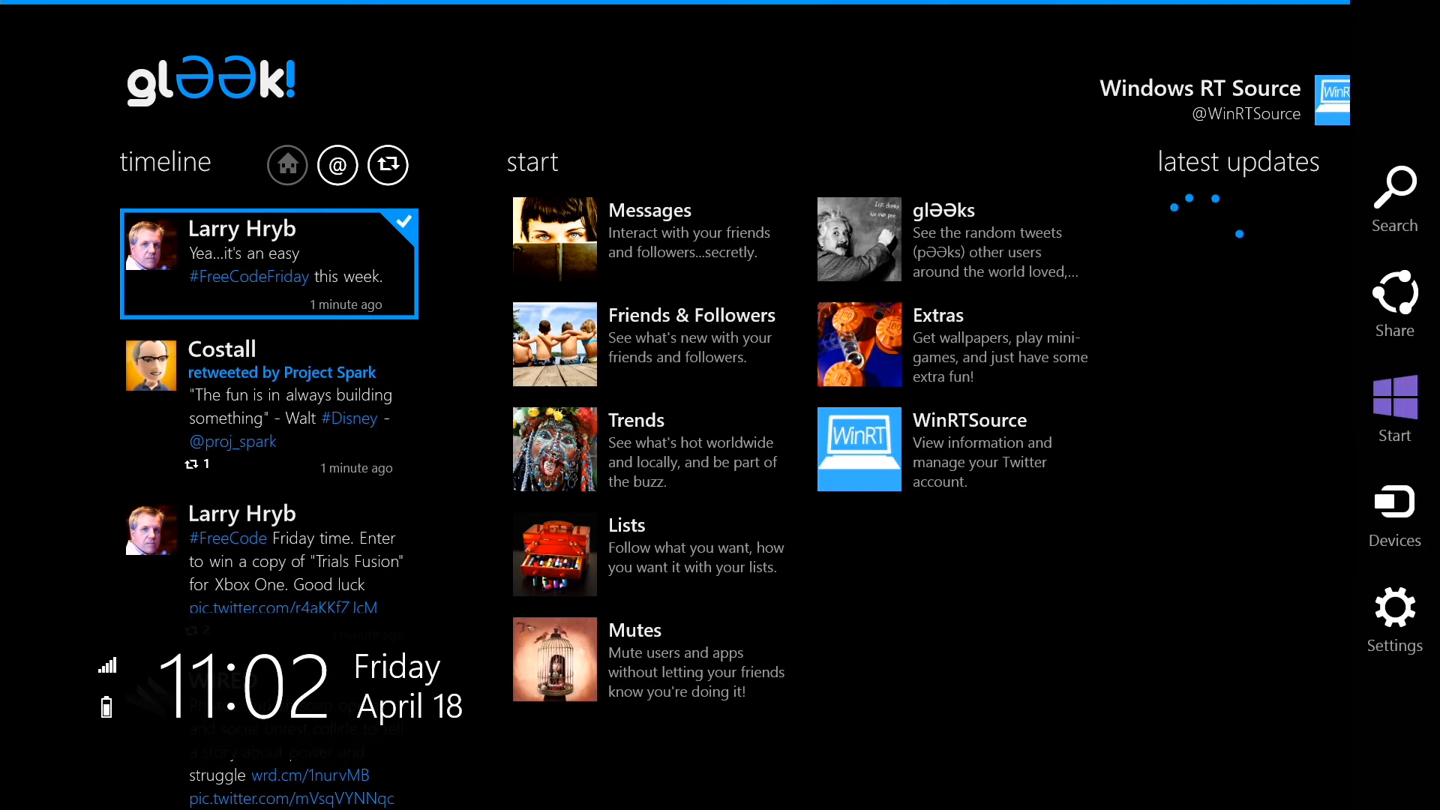
# Set the theme to Light in Settings, let the app close, and relaunch glƏƏk!
pyautogui.click(1394, 608)
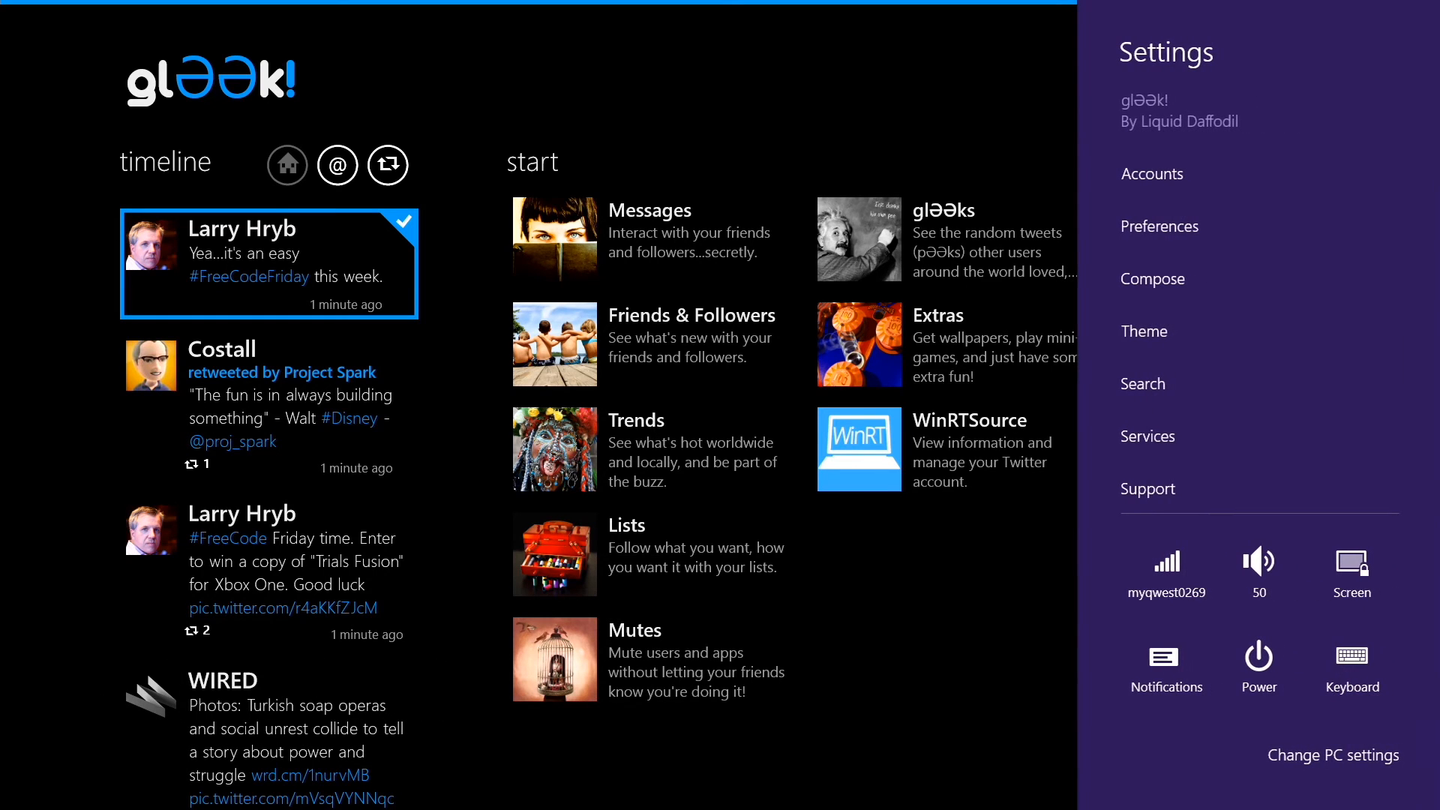
pyautogui.click(1144, 330)
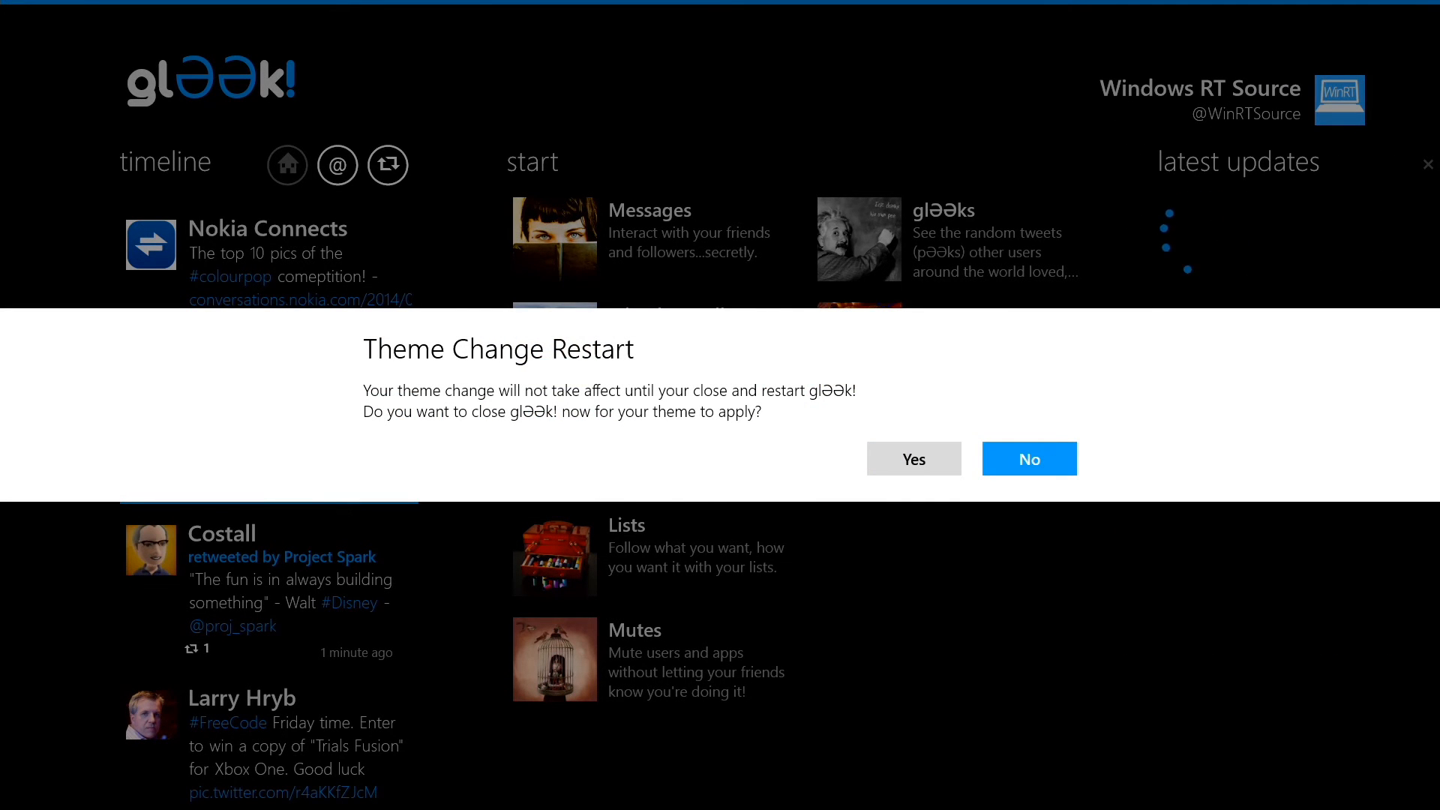
pyautogui.click(914, 458)
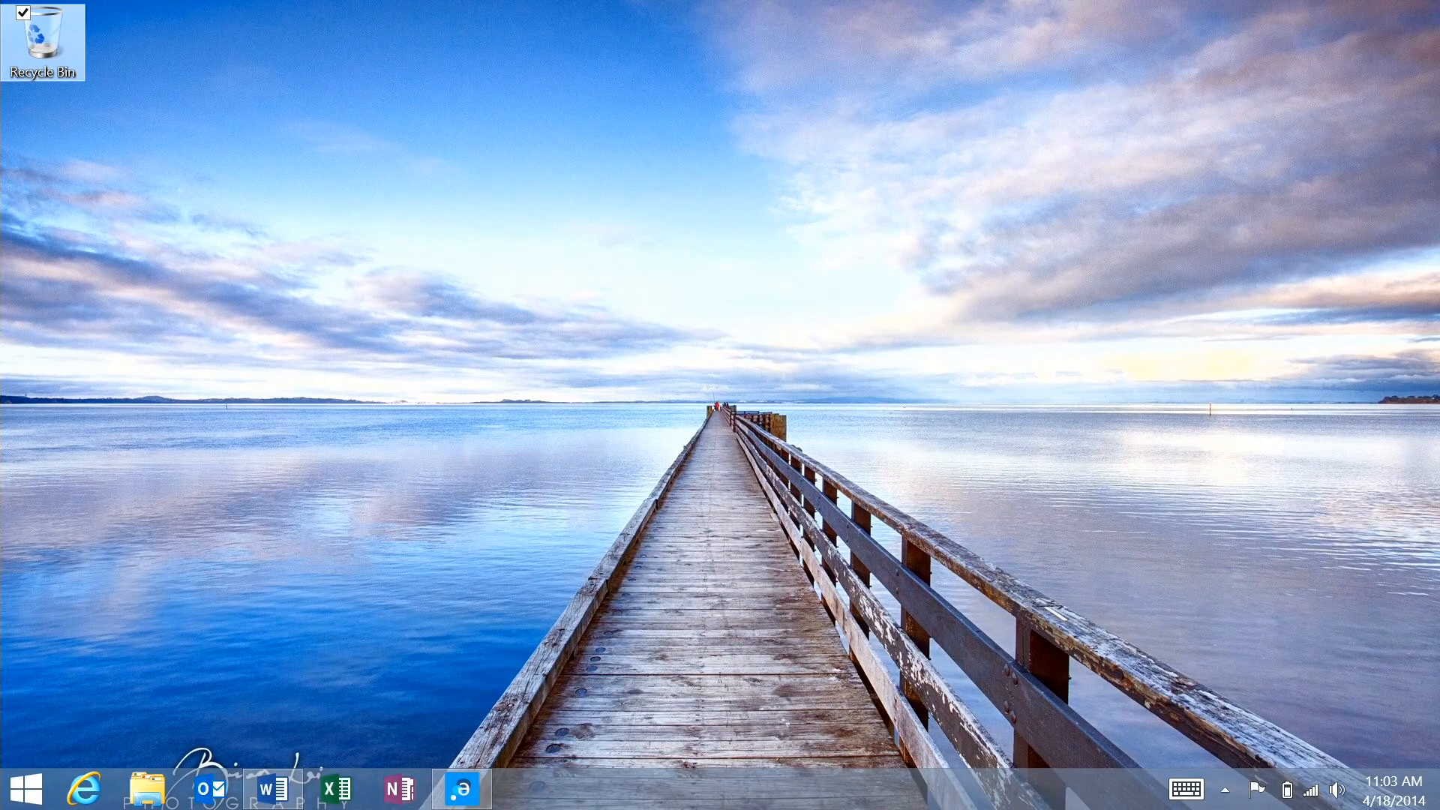
pyautogui.click(465, 788)
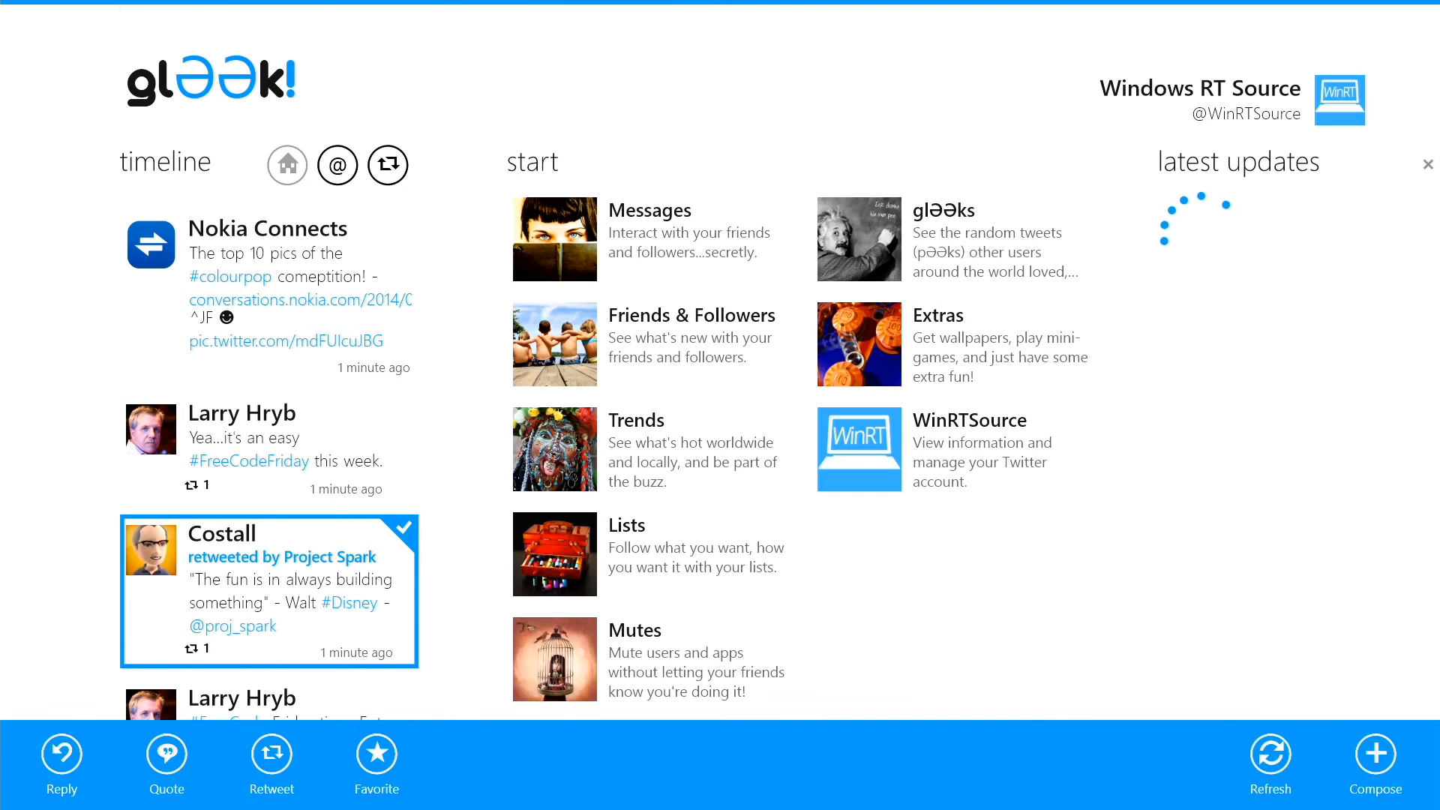
# Close the Settings panel and switch the first column to @ mentions.
pyautogui.scroll(-3)
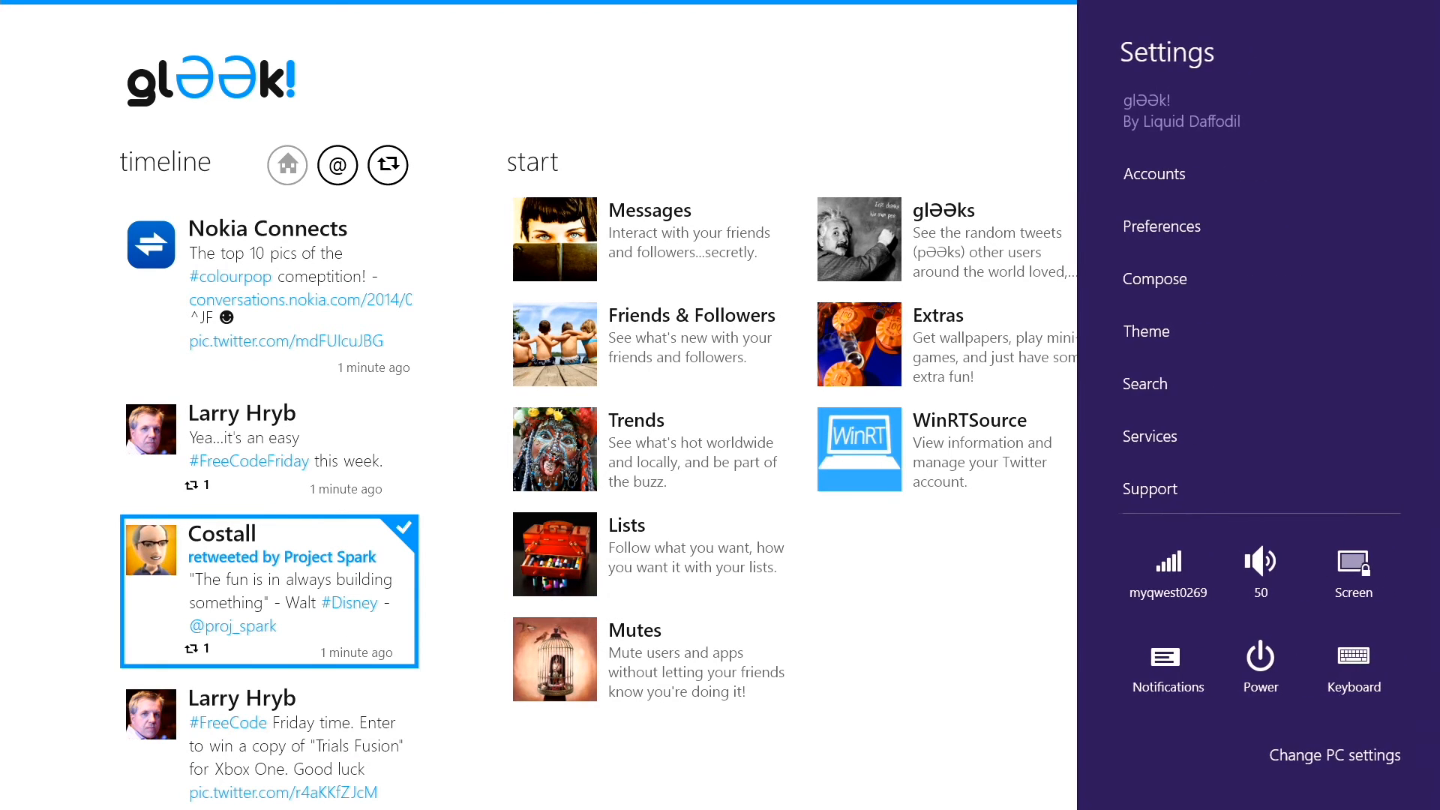
pyautogui.click(1146, 331)
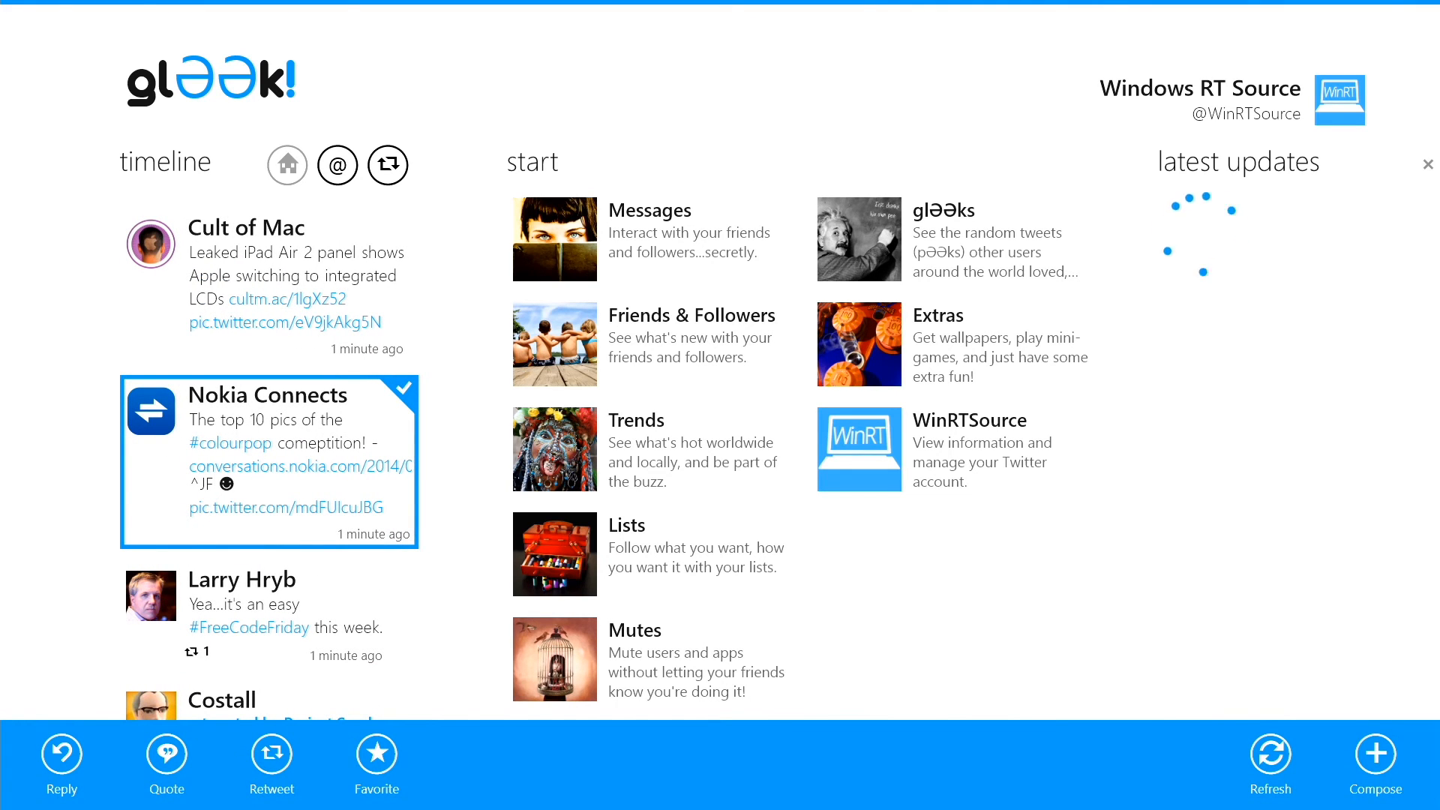
pyautogui.click(338, 165)
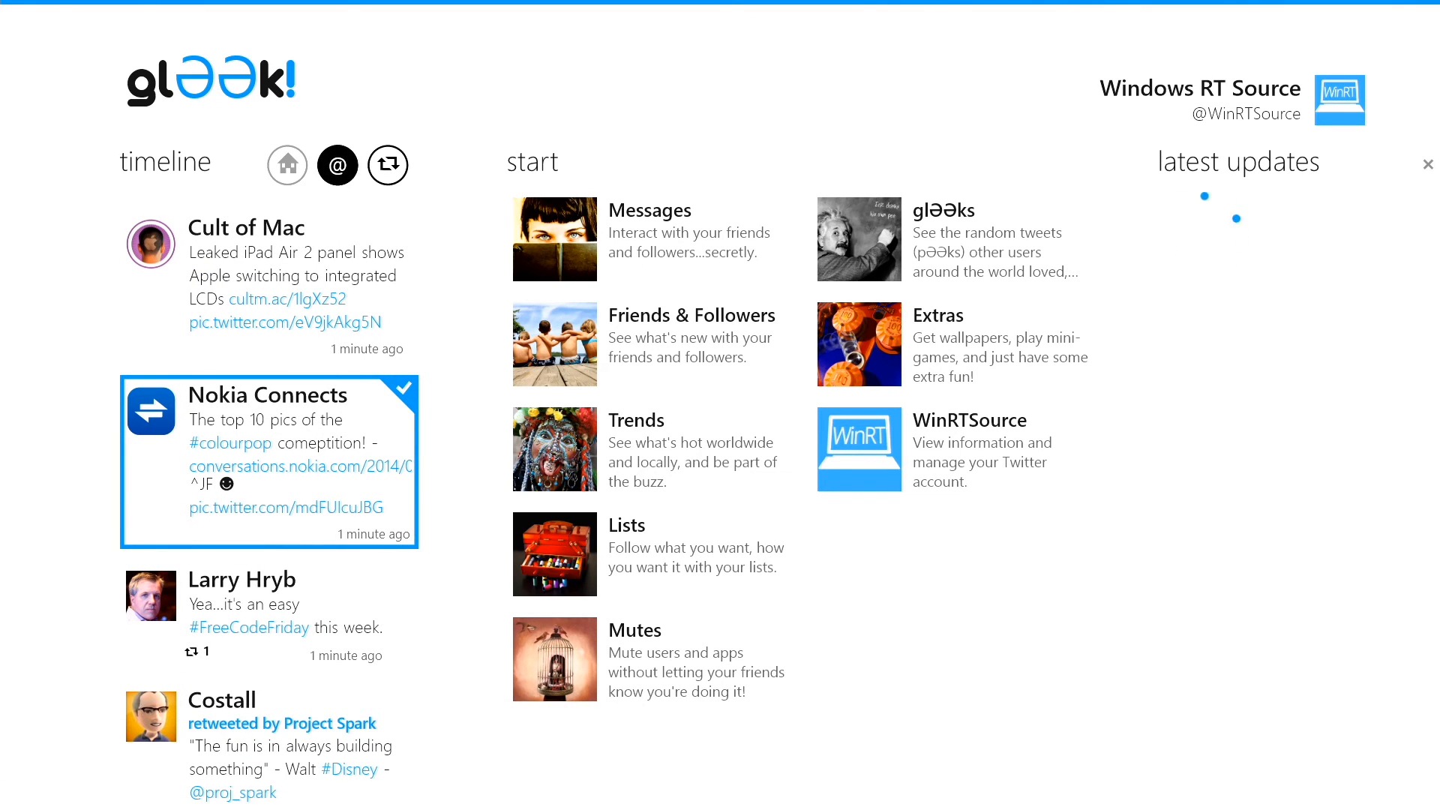
pyautogui.click(338, 165)
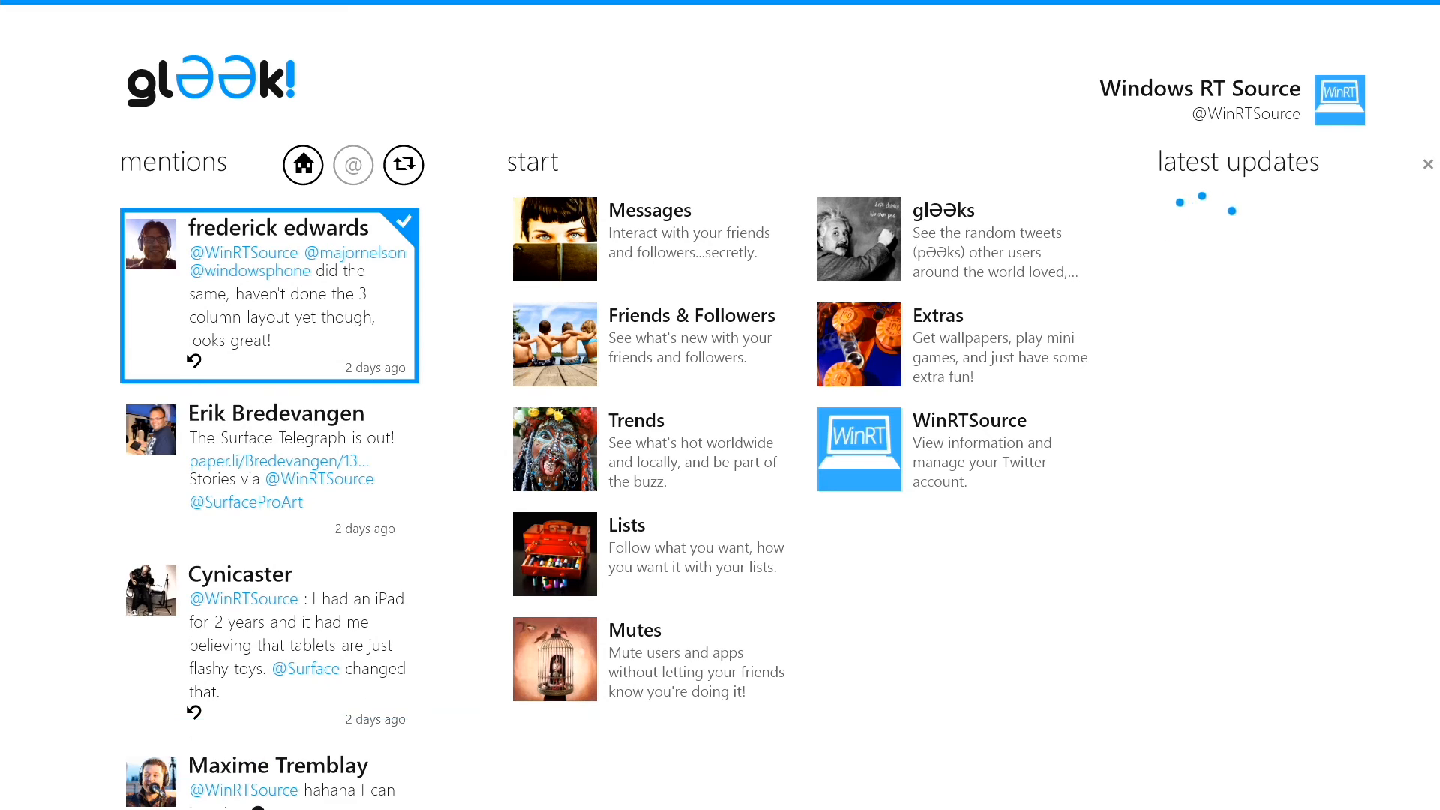
# Switch the first column to retweets and scroll the list.
pyautogui.click(403, 164)
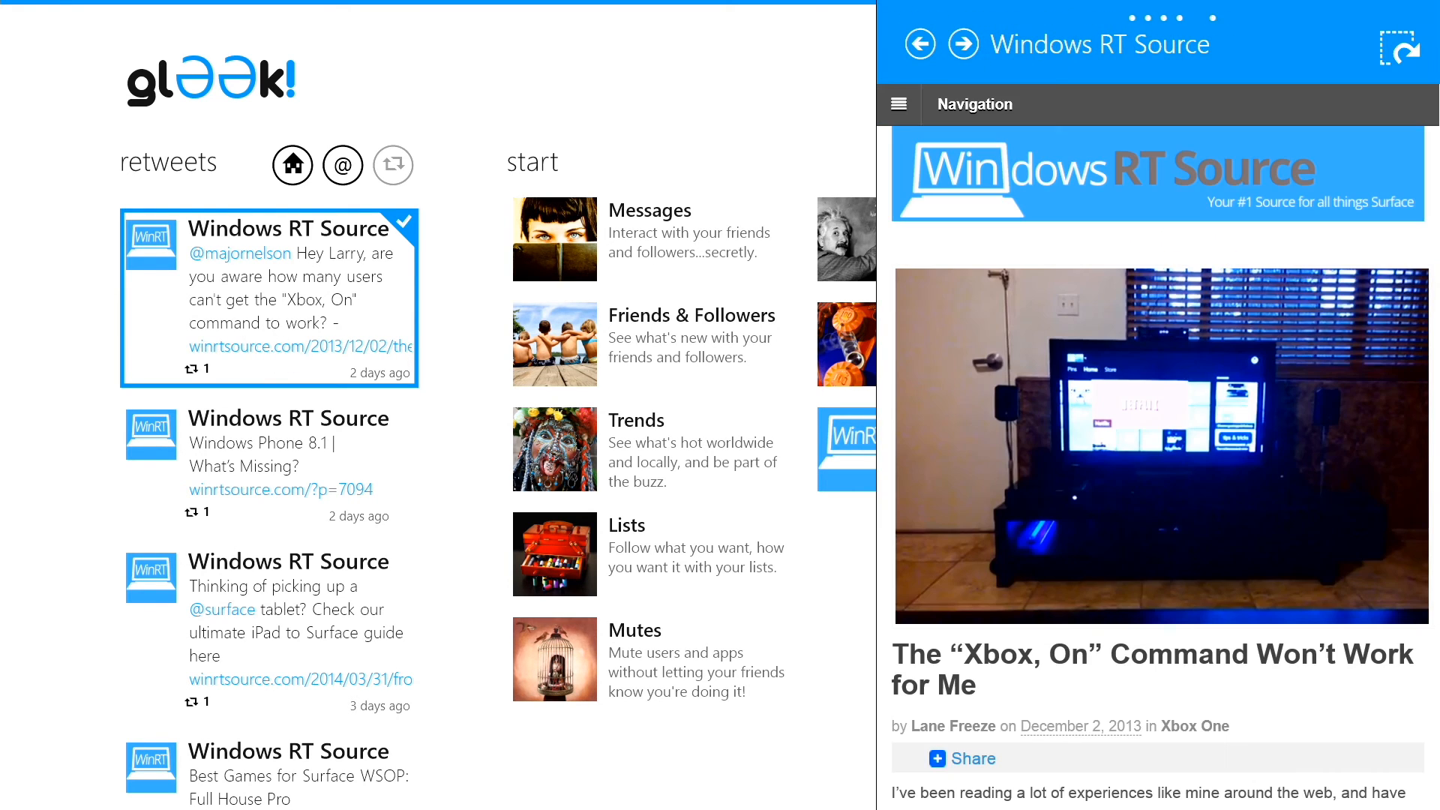
pyautogui.scroll(-3)
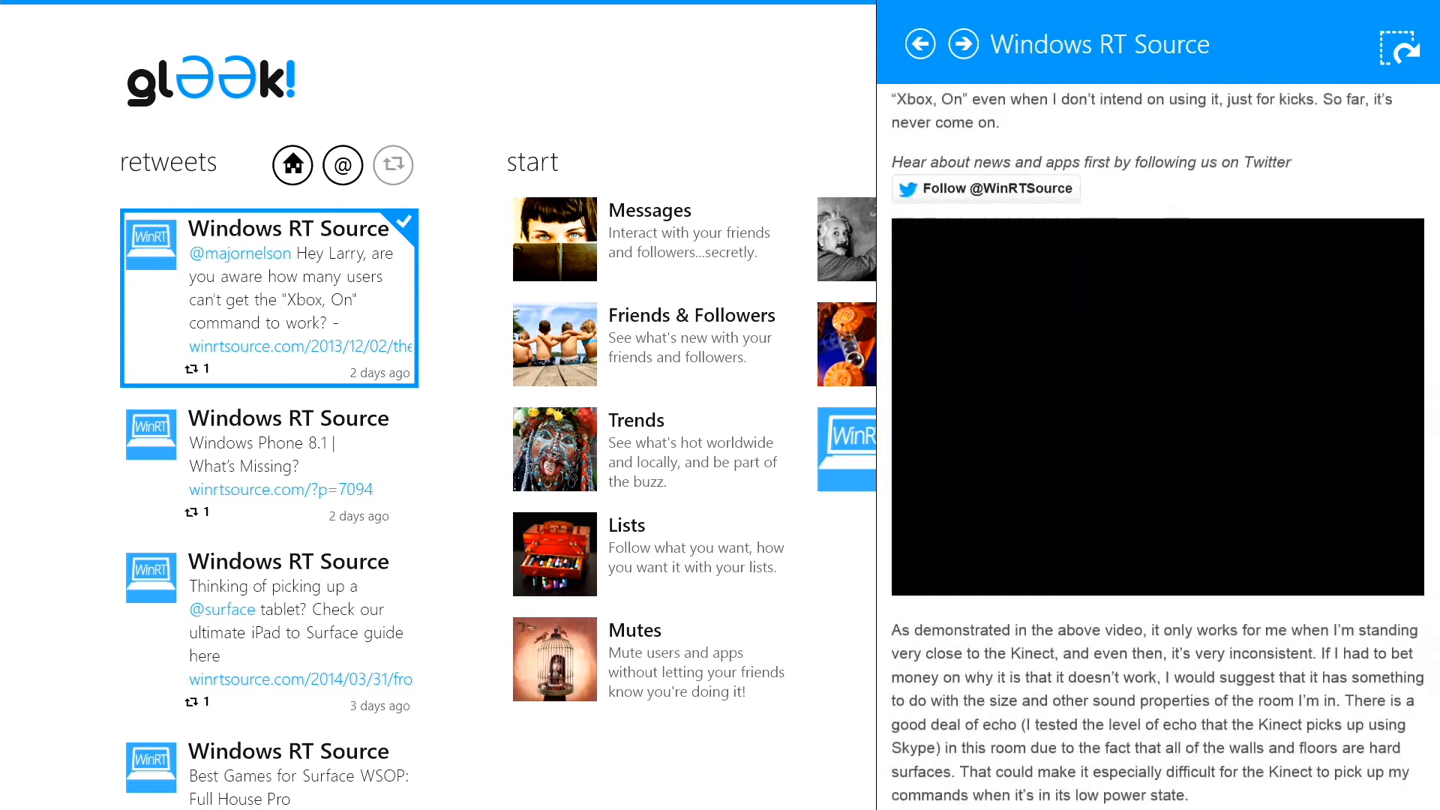